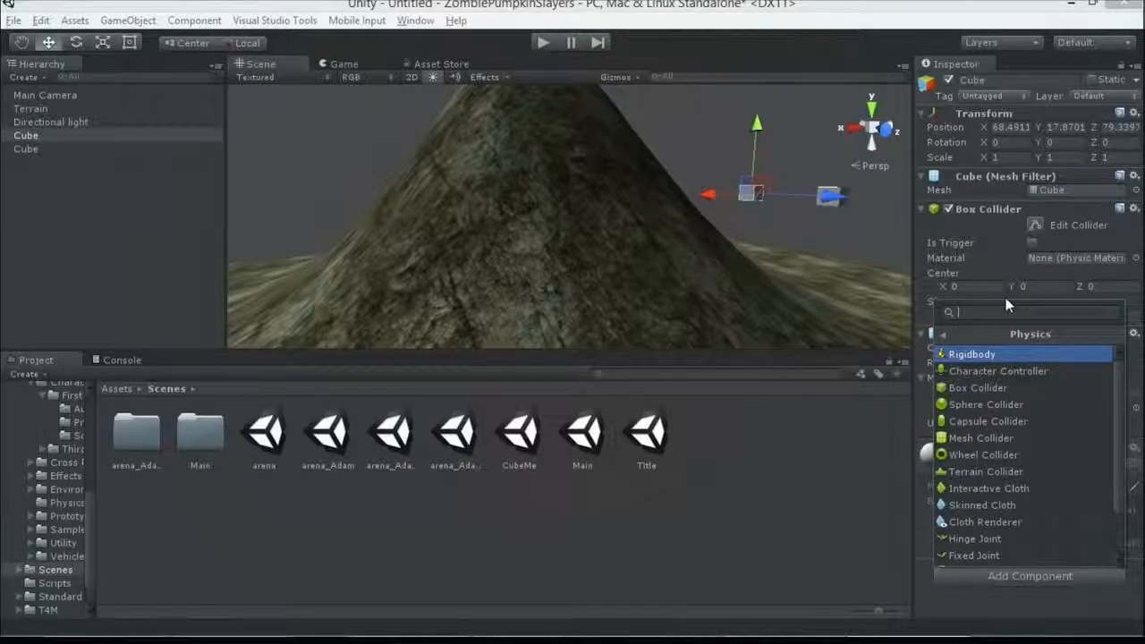
{"action": "mouse_move", "coordinate": [978, 387]}
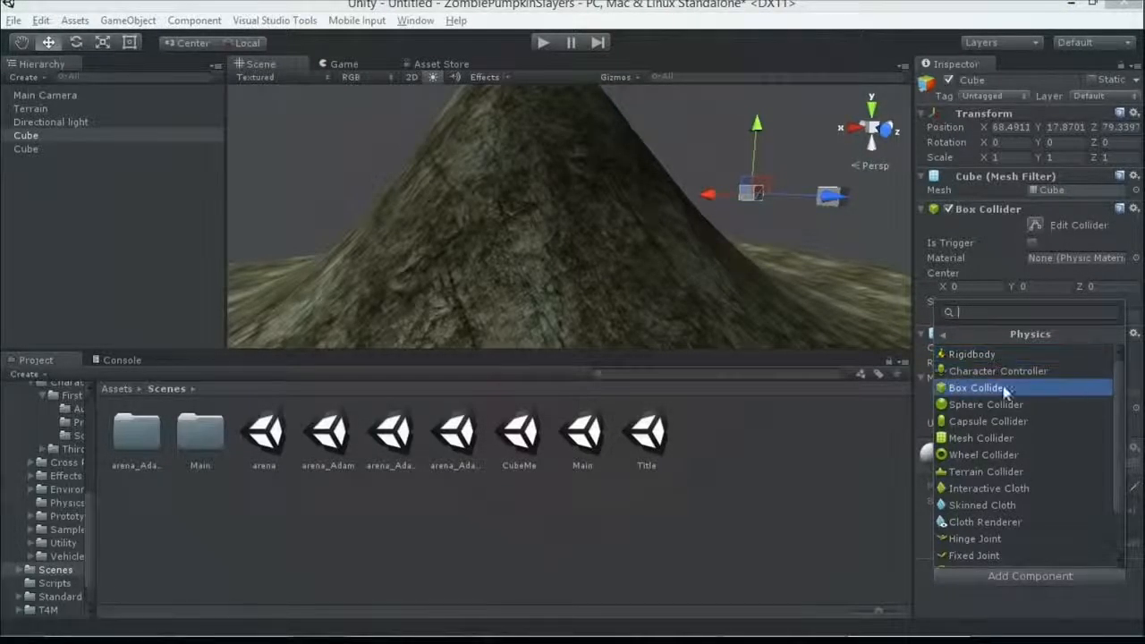
Attach a Rigidbody to the second cube via Add Component > Physics
{"action": "left_click", "coordinate": [981, 388]}
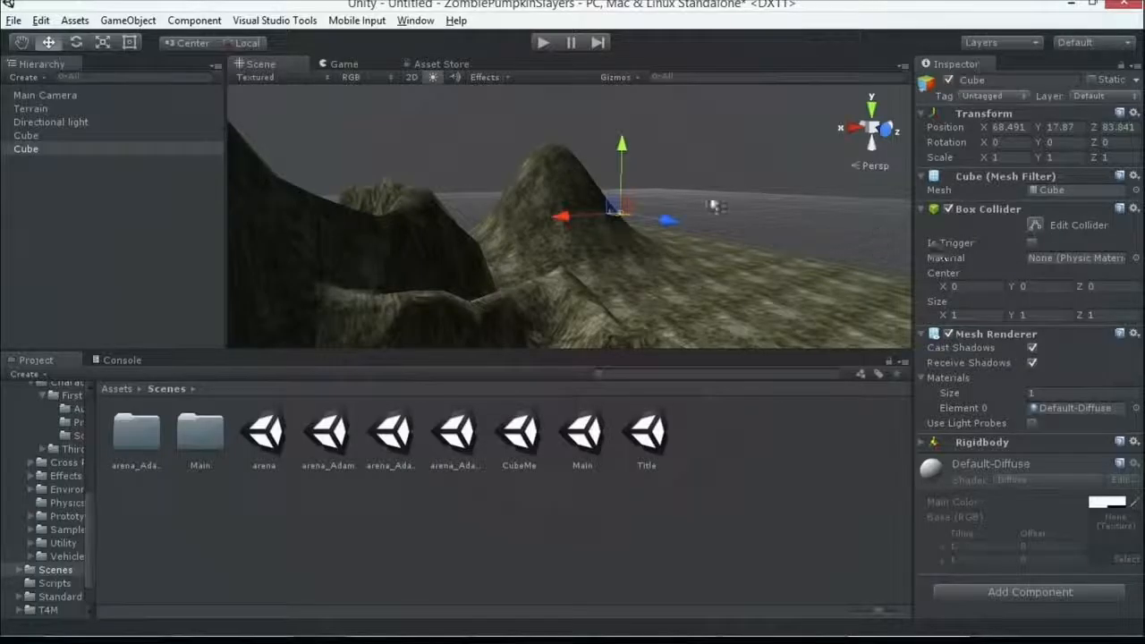
Select the first cube, then the second Cube in the Hierarchy
{"action": "left_click", "coordinate": [26, 135]}
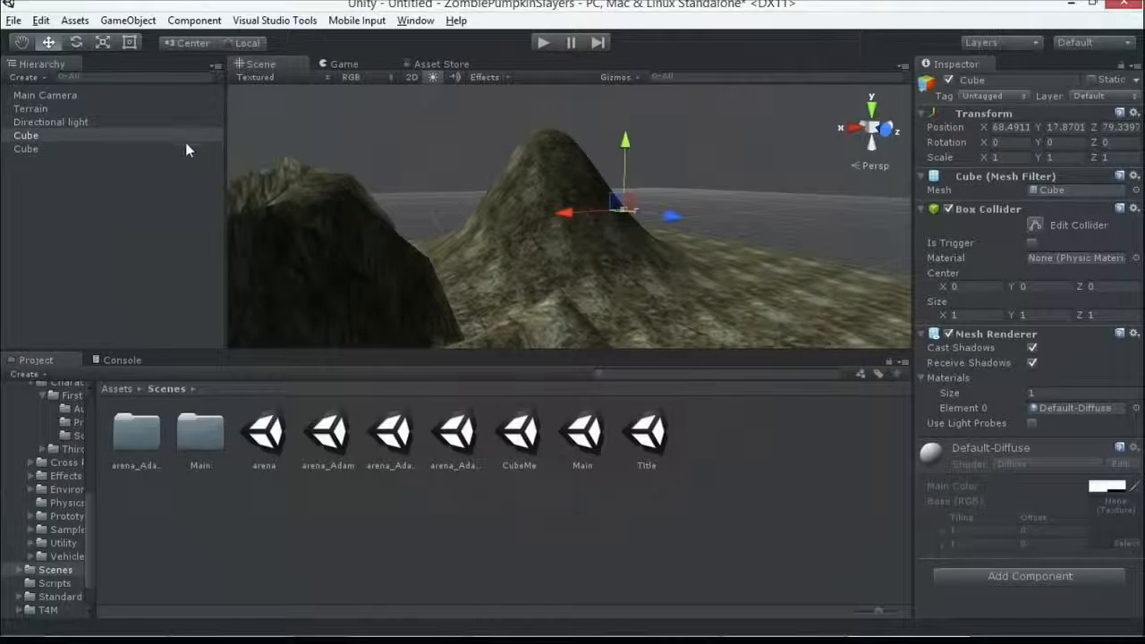
{"action": "left_click", "coordinate": [26, 148]}
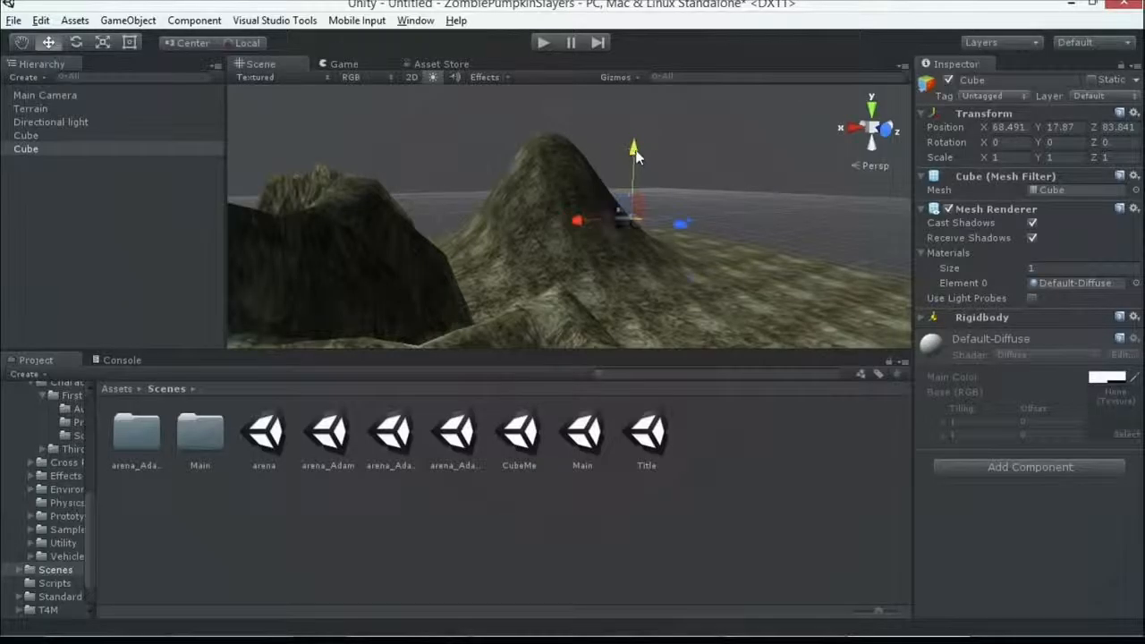
Lower the cube toward the hillside, re-add a Box Collider, and run the game
{"action": "left_click_drag", "start_coordinate": [634, 150], "coordinate": [634, 201]}
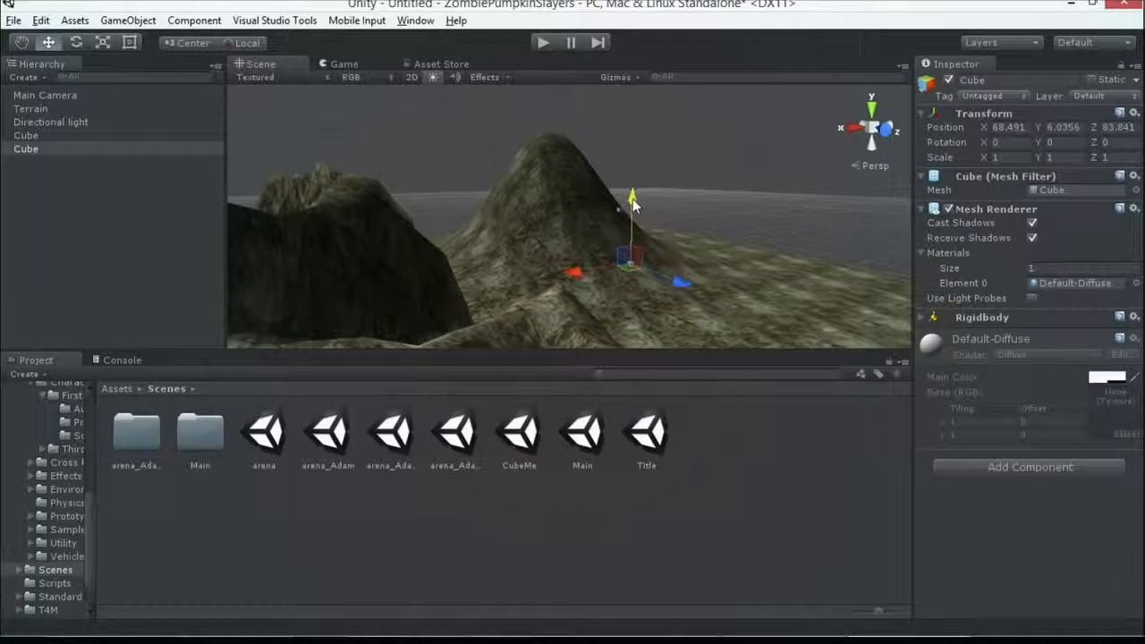
{"action": "left_click", "coordinate": [1030, 466]}
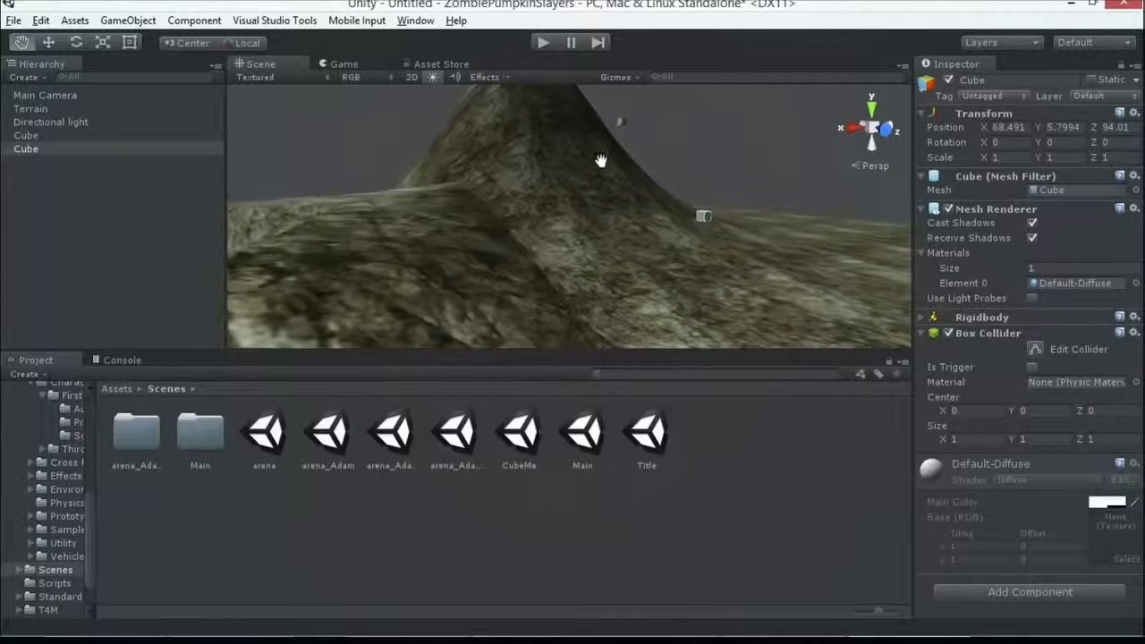
{"action": "left_click", "coordinate": [48, 42]}
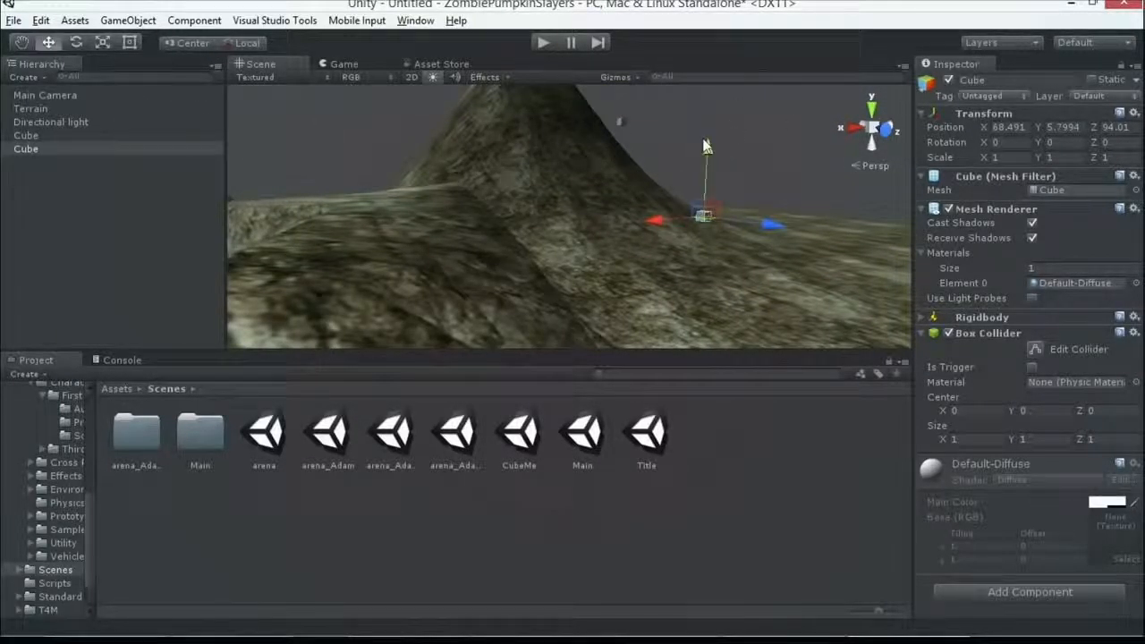
{"action": "left_click_drag", "start_coordinate": [707, 146], "coordinate": [707, 199]}
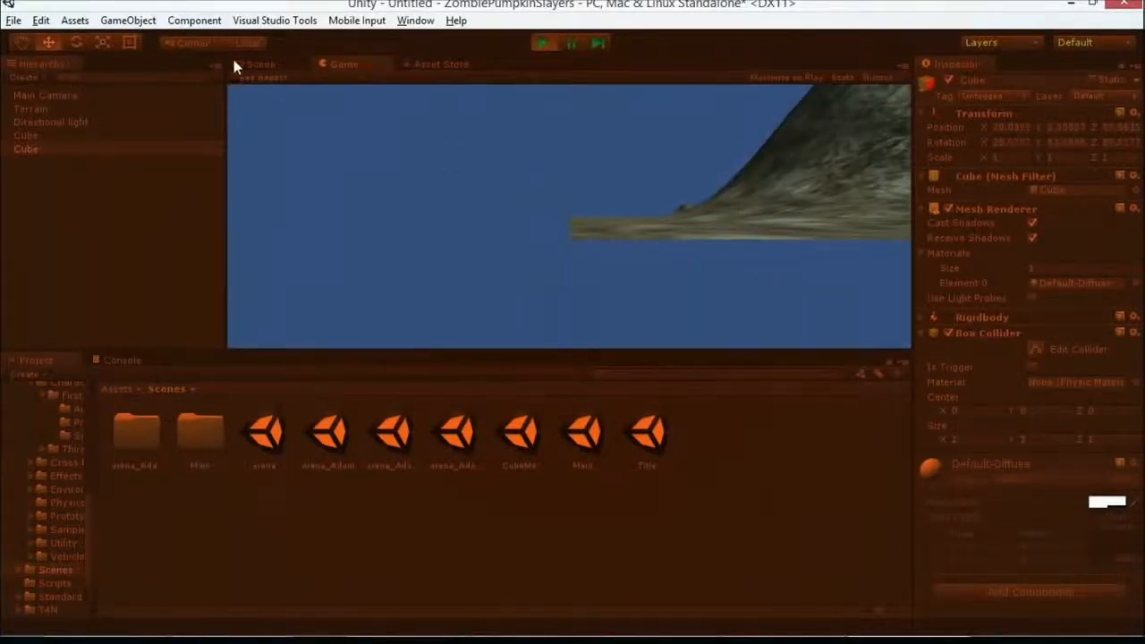
Return to the Scene view and stop Play mode
{"action": "left_click", "coordinate": [261, 64]}
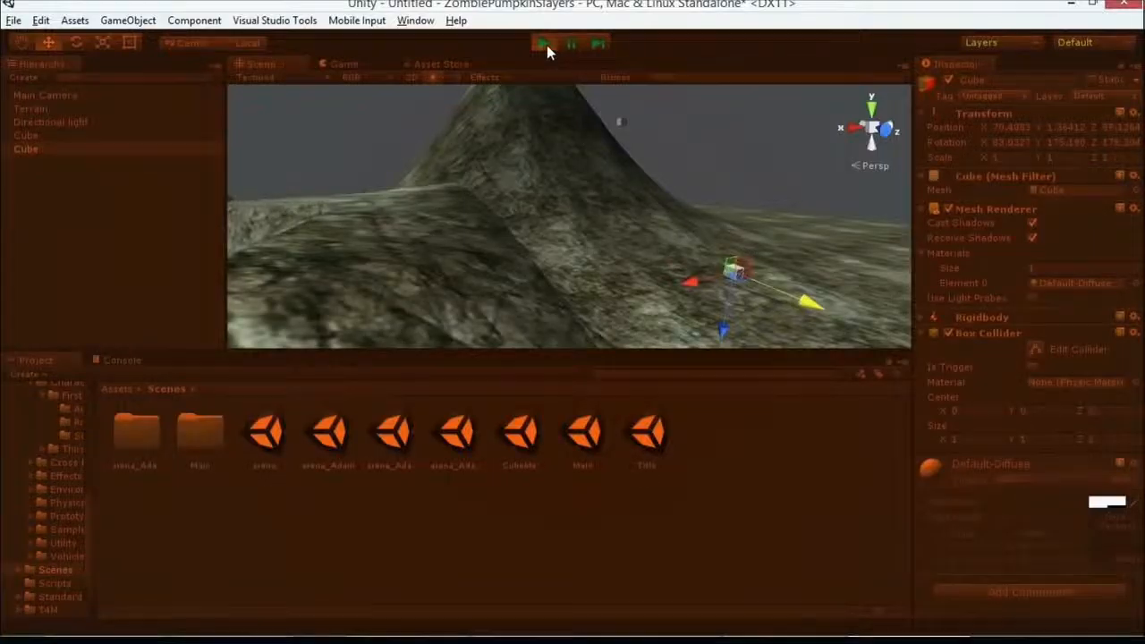
{"action": "left_click", "coordinate": [543, 42]}
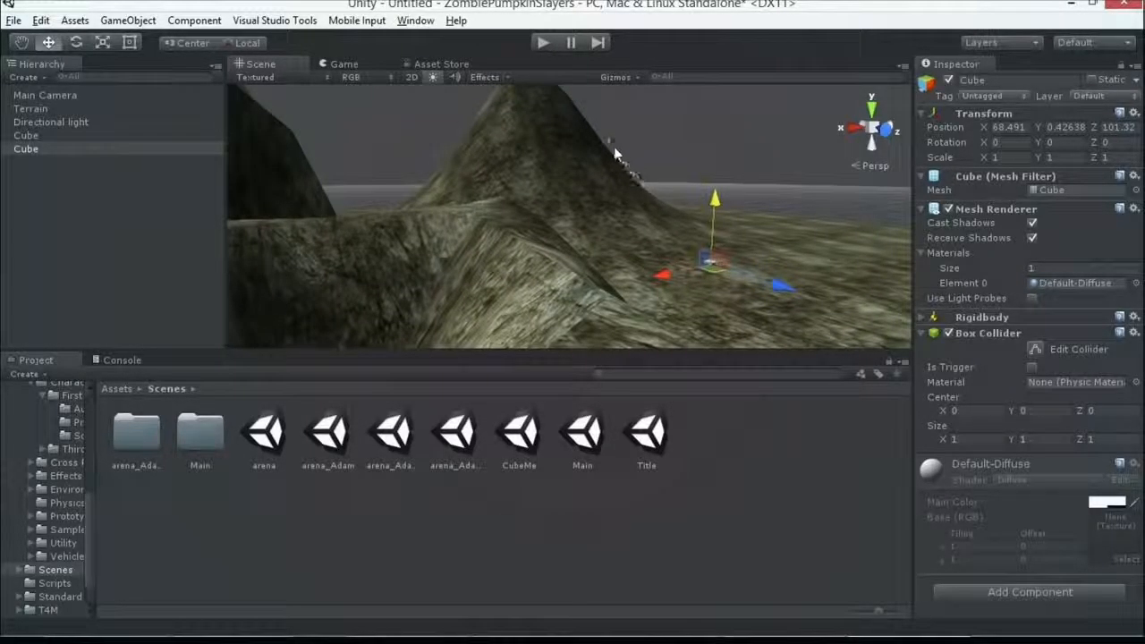
Expand the second cube's Rigidbody and set its Mass to 10
{"action": "left_click", "coordinate": [26, 148]}
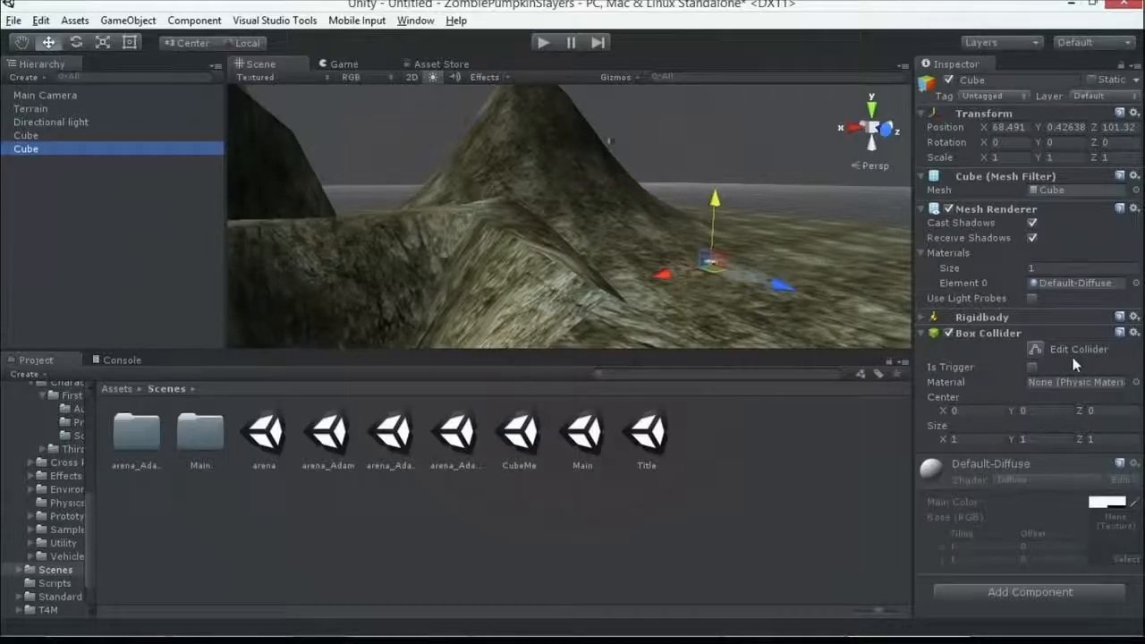
{"action": "left_click", "coordinate": [922, 317]}
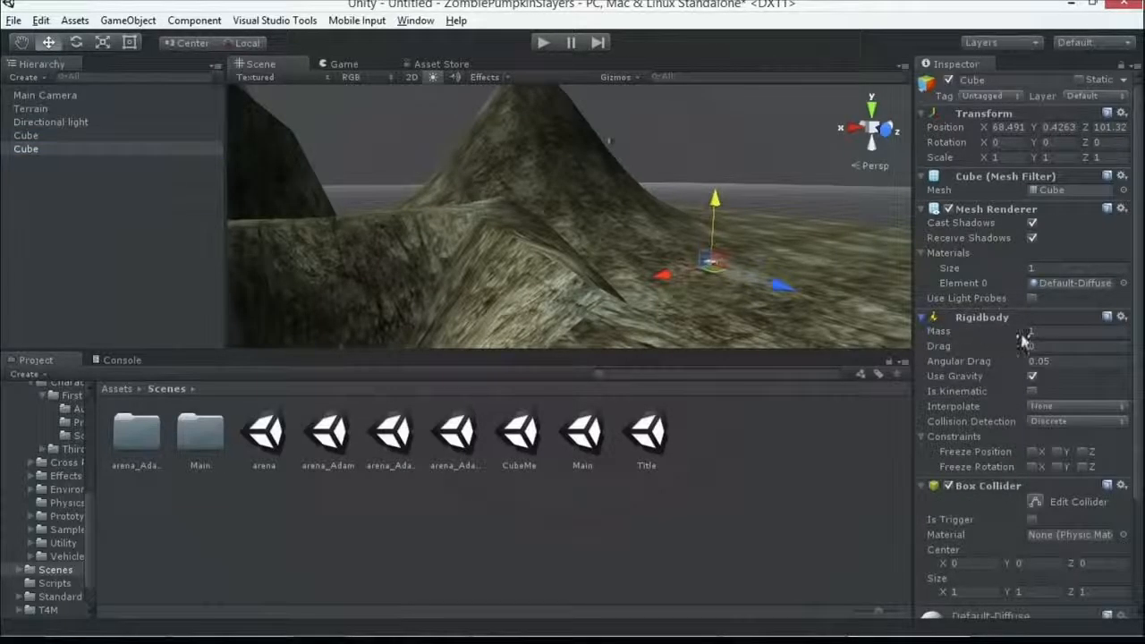
{"action": "left_click", "coordinate": [1074, 331]}
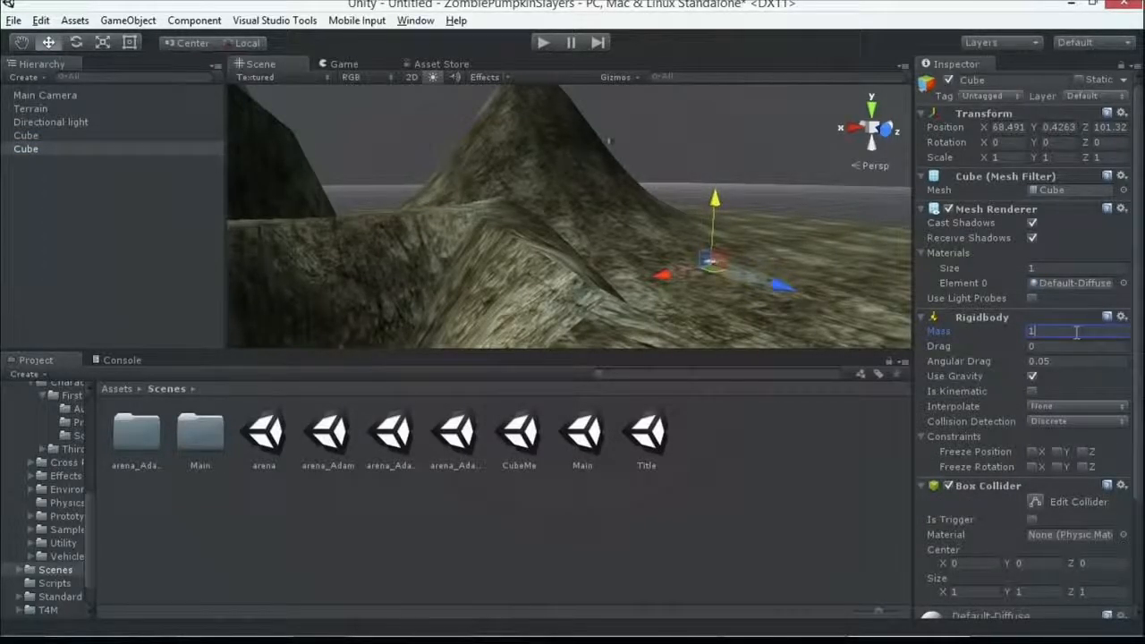
{"action": "type", "text": "0"}
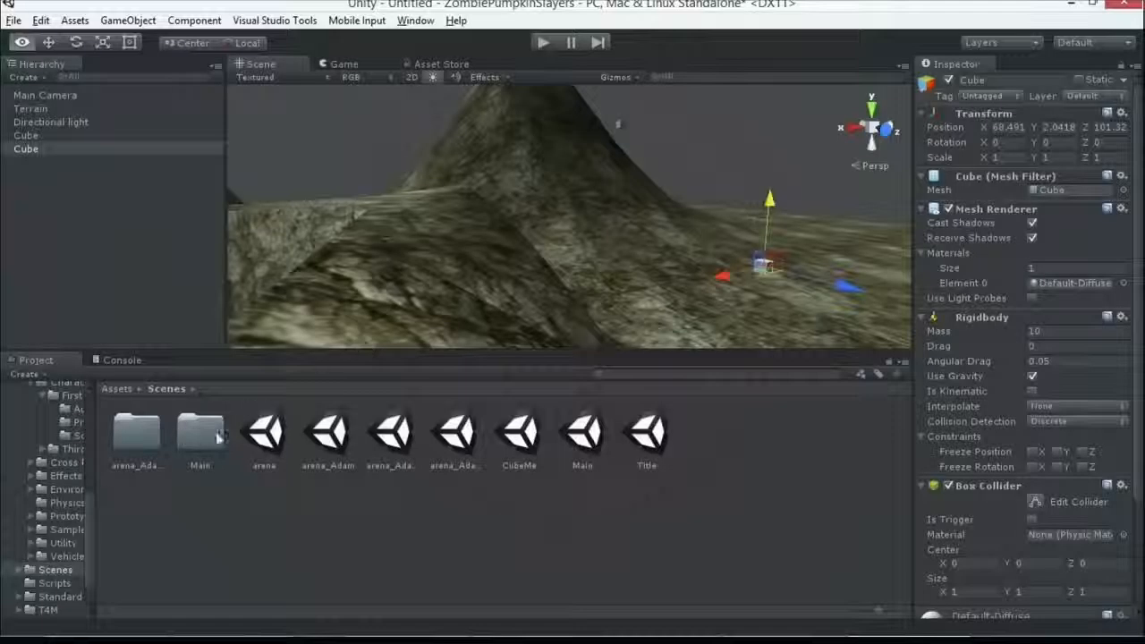
Open the CubeMe scene with Don't Save, then select Terrain
{"action": "double_click", "coordinate": [519, 434]}
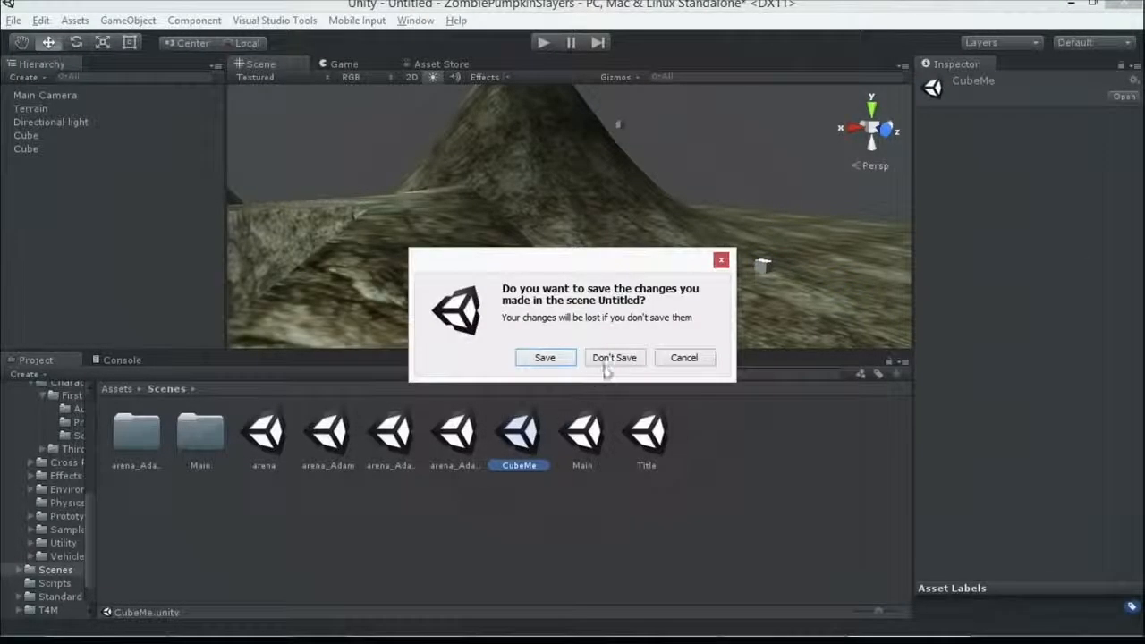
{"action": "left_click", "coordinate": [614, 357]}
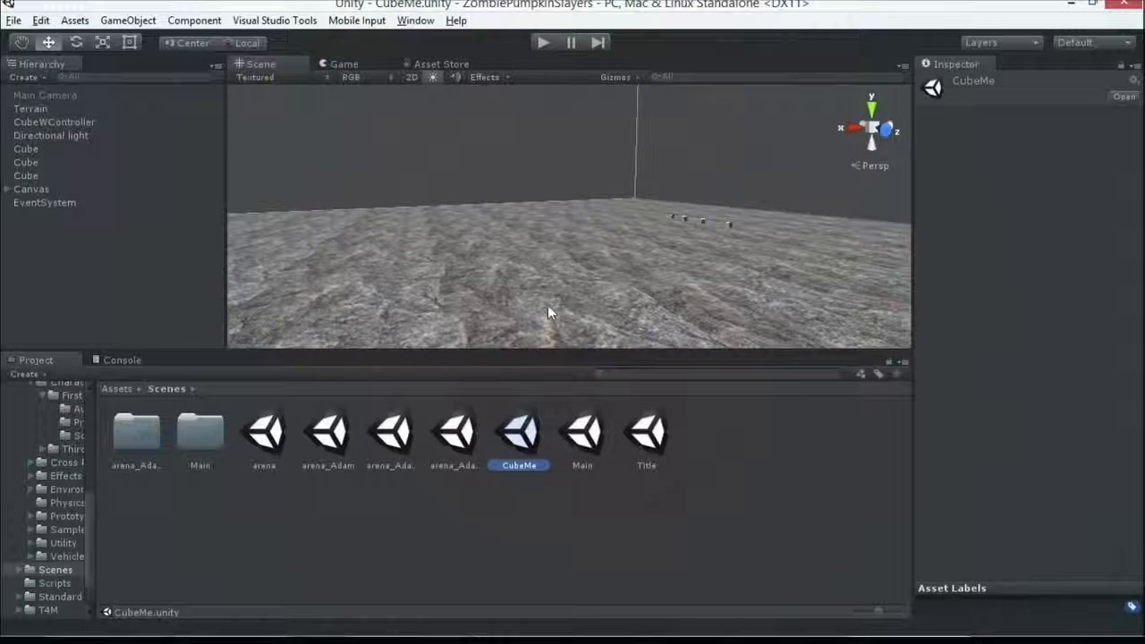
{"action": "left_click", "coordinate": [30, 108]}
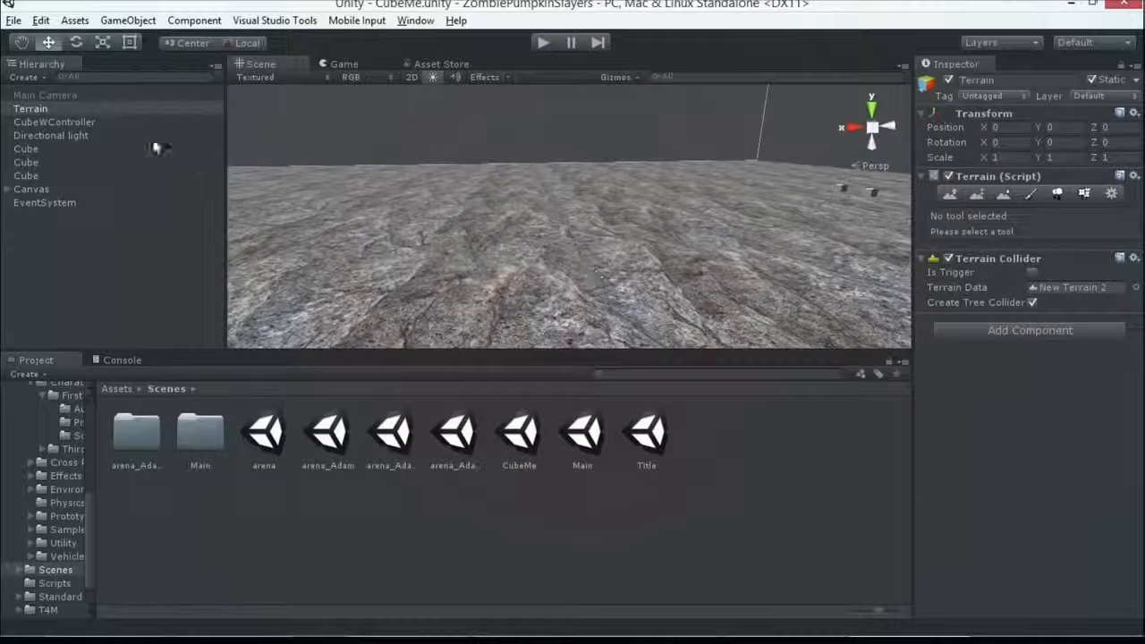
{"action": "left_click", "coordinate": [127, 20]}
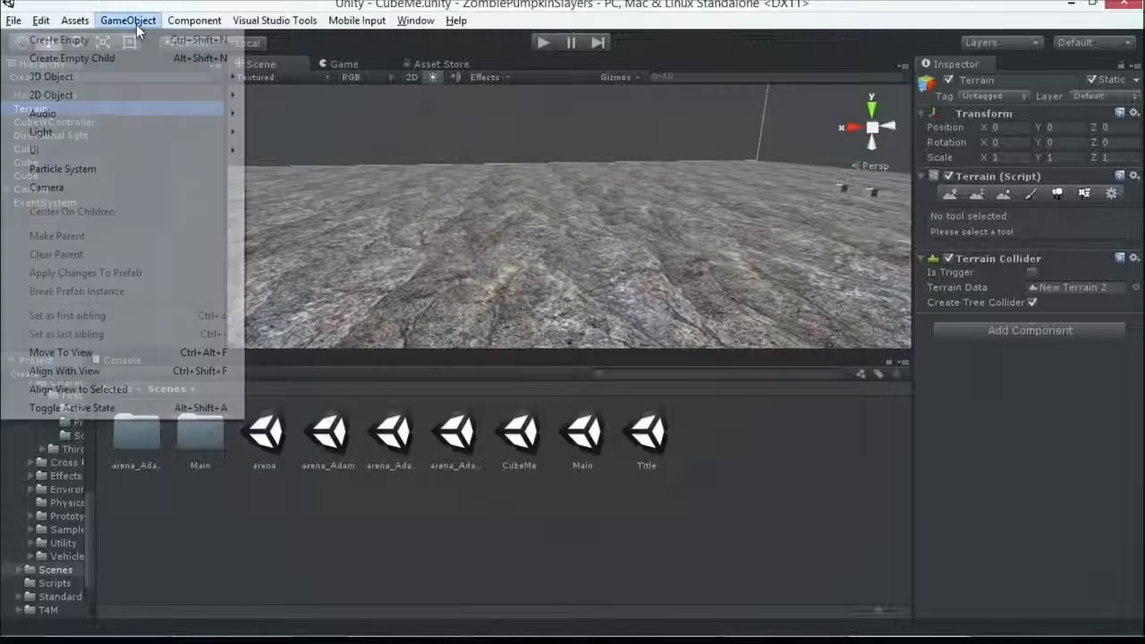
{"action": "mouse_move", "coordinate": [51, 76]}
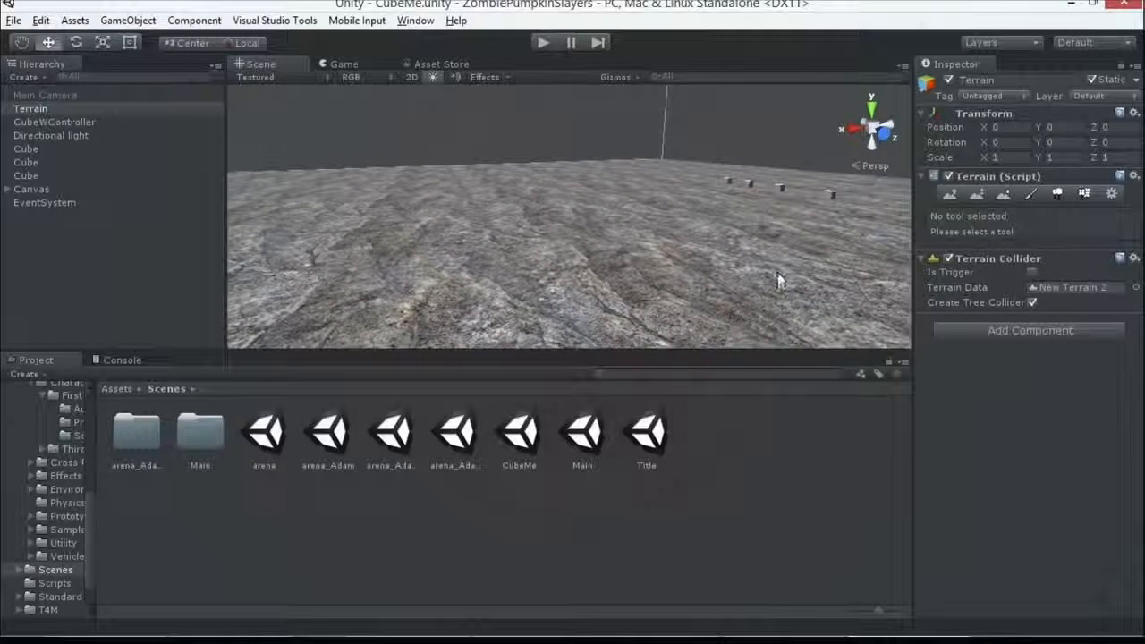
{"action": "left_click", "coordinate": [54, 121]}
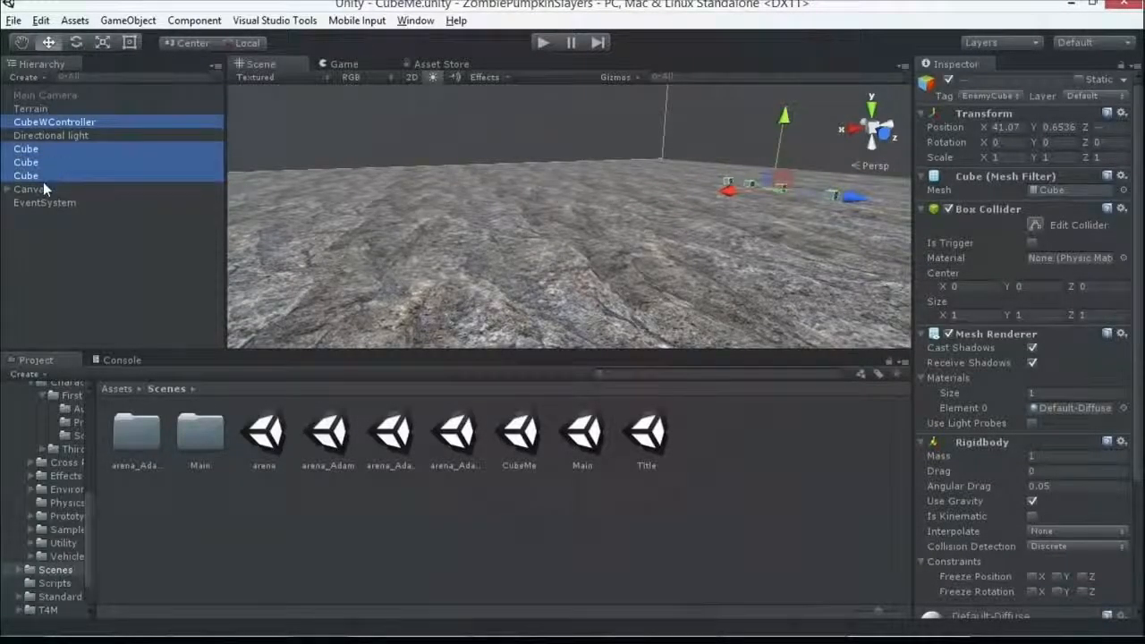
{"action": "left_click", "coordinate": [26, 175]}
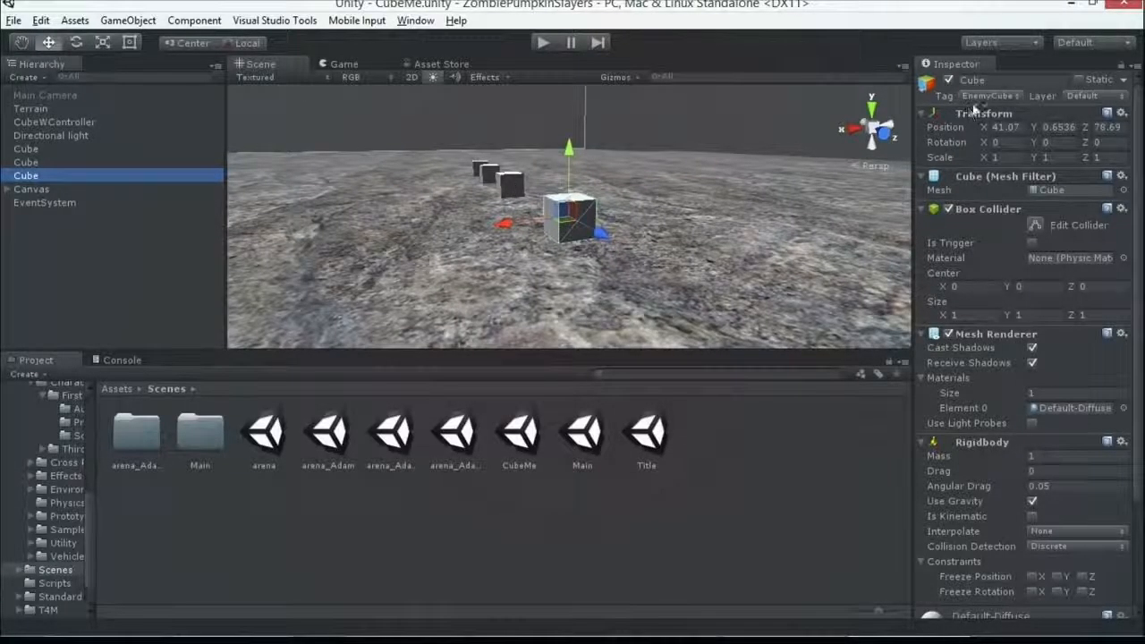
{"action": "left_click", "coordinate": [989, 96]}
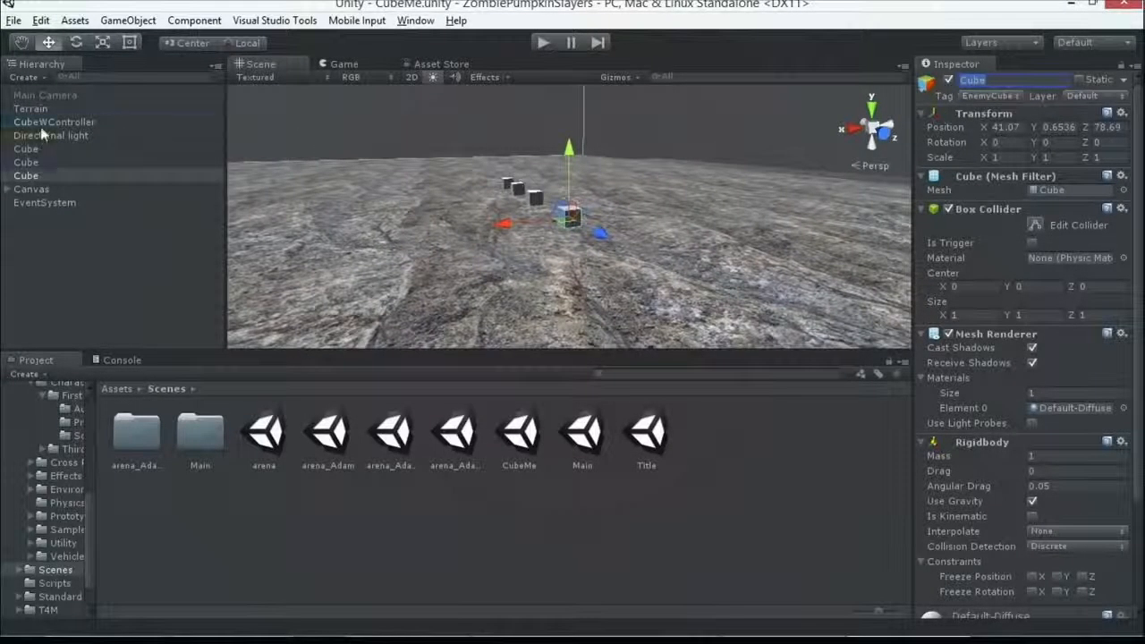
{"action": "left_click", "coordinate": [55, 120]}
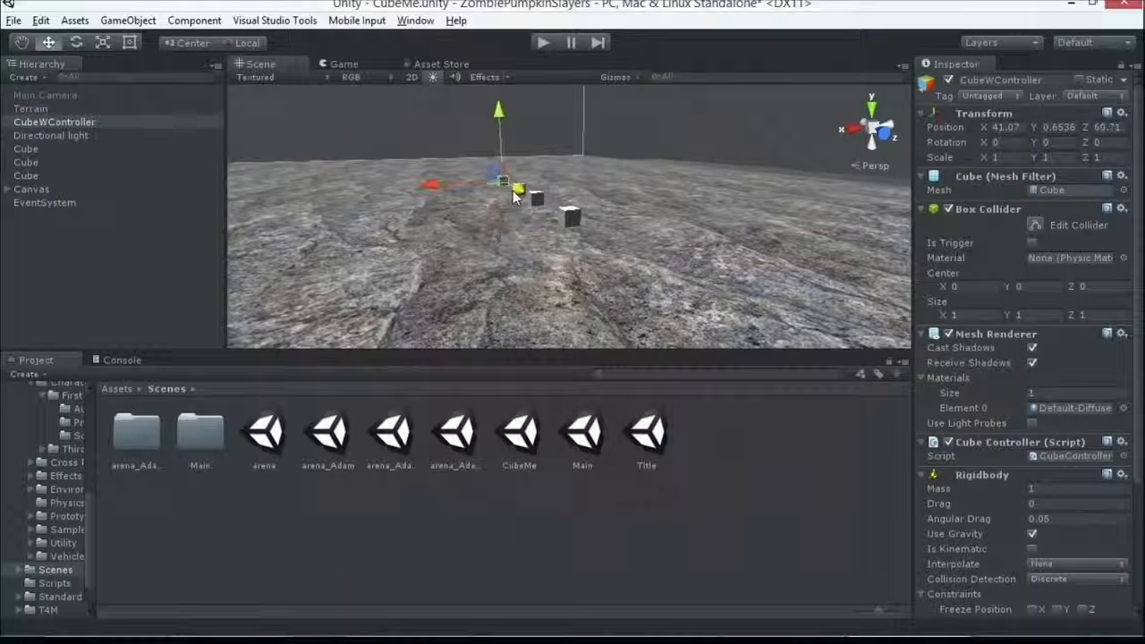
{"action": "scroll", "scroll_direction": "down", "scroll_amount": 3}
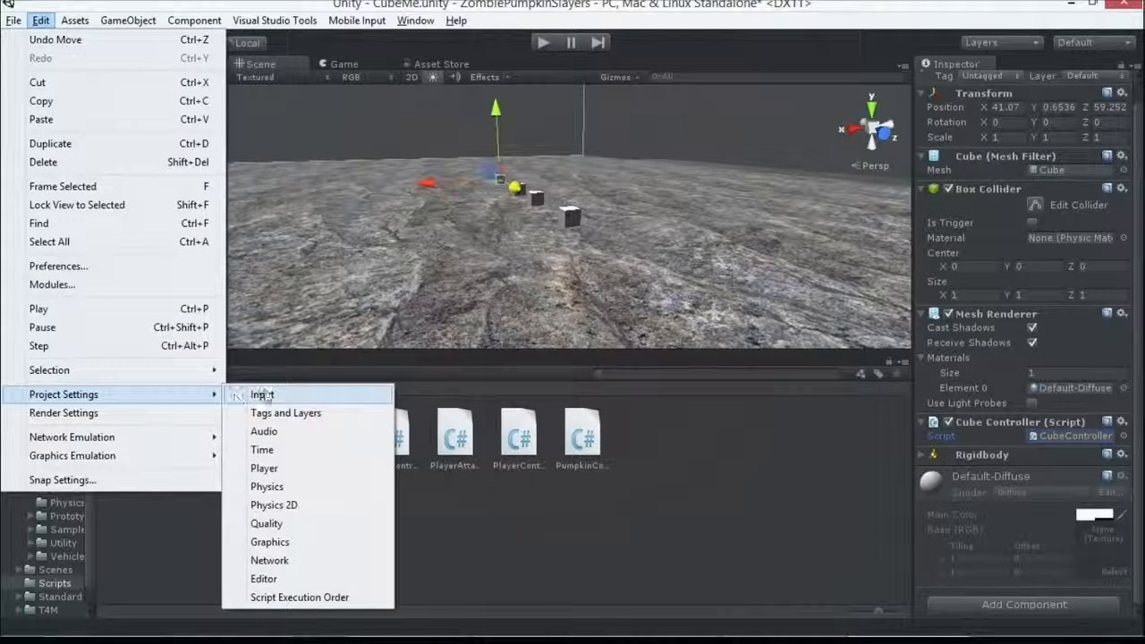
Open the Input project settings, expand Axes and view the Horizontal axis
{"action": "left_click", "coordinate": [263, 394]}
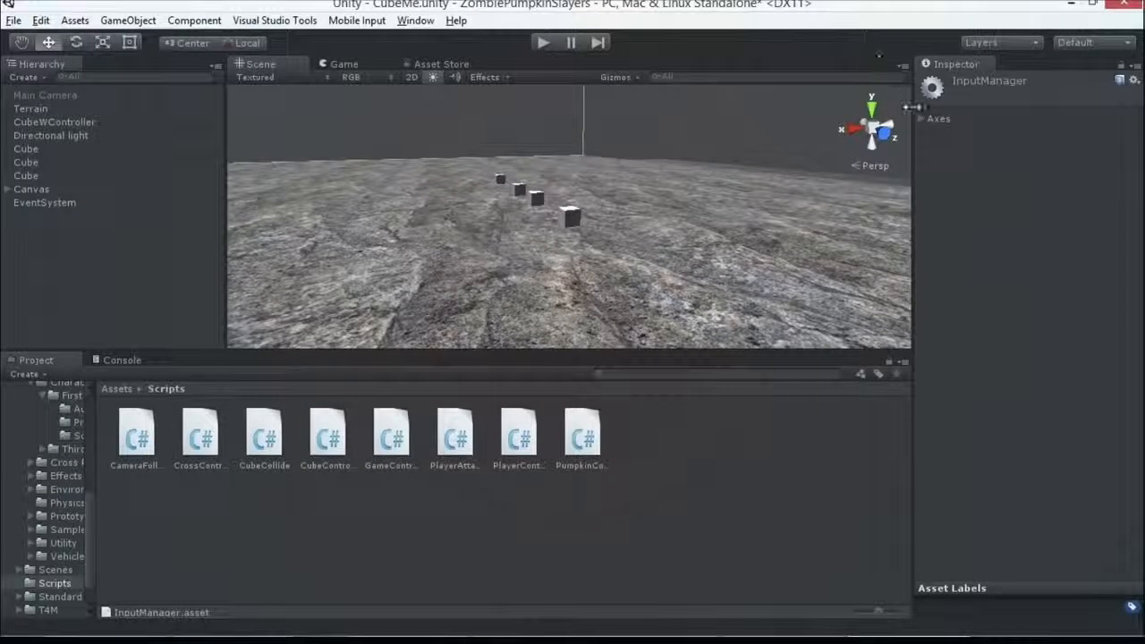
{"action": "left_click", "coordinate": [924, 118]}
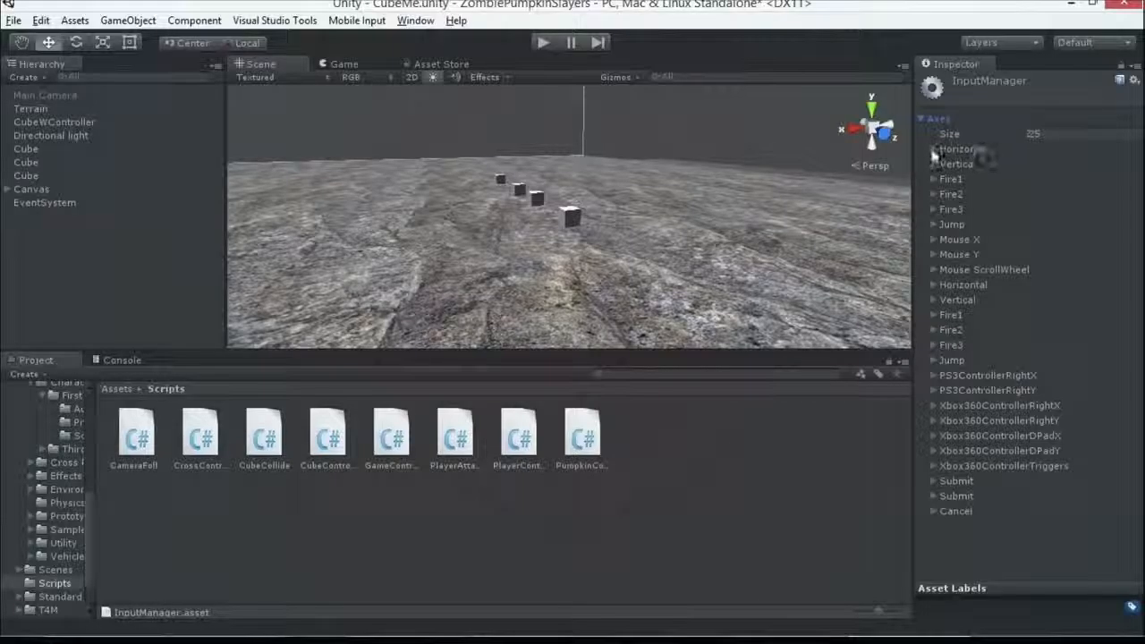
{"action": "left_click", "coordinate": [935, 149]}
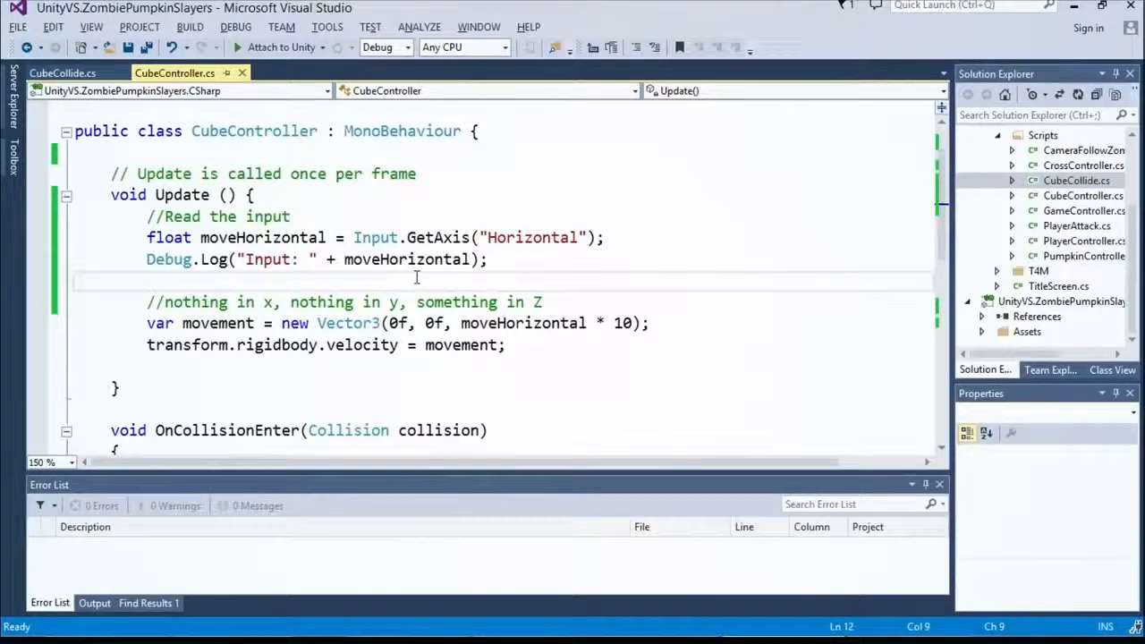
{"action": "mouse_move", "coordinate": [484, 275]}
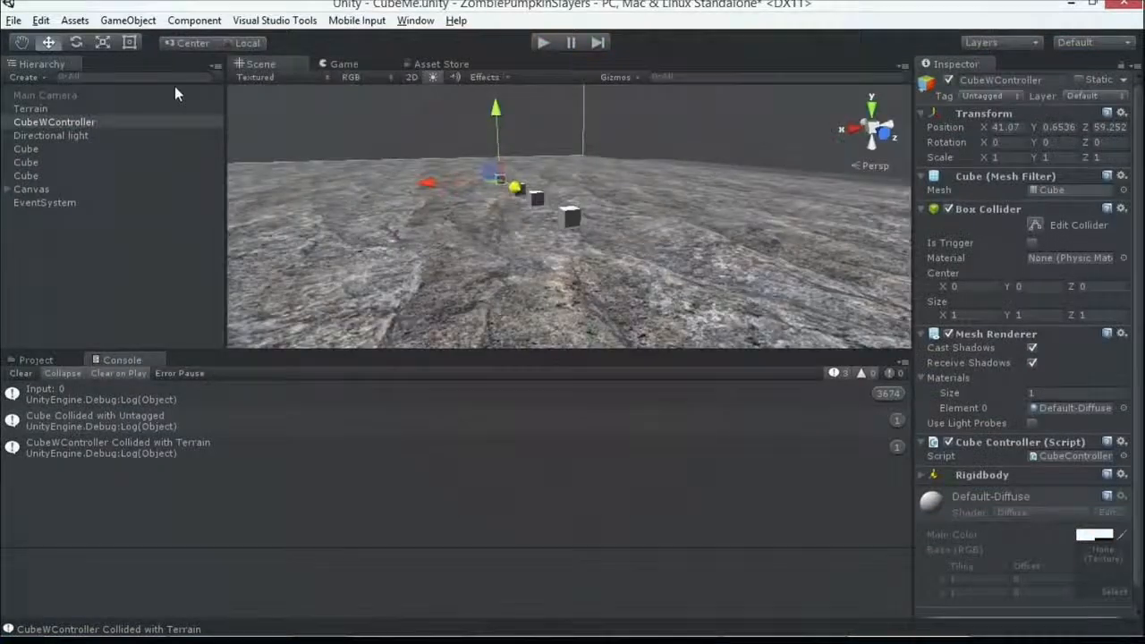
Select Main Camera, run the game, and jump from a console log to the script
{"action": "left_click", "coordinate": [45, 95]}
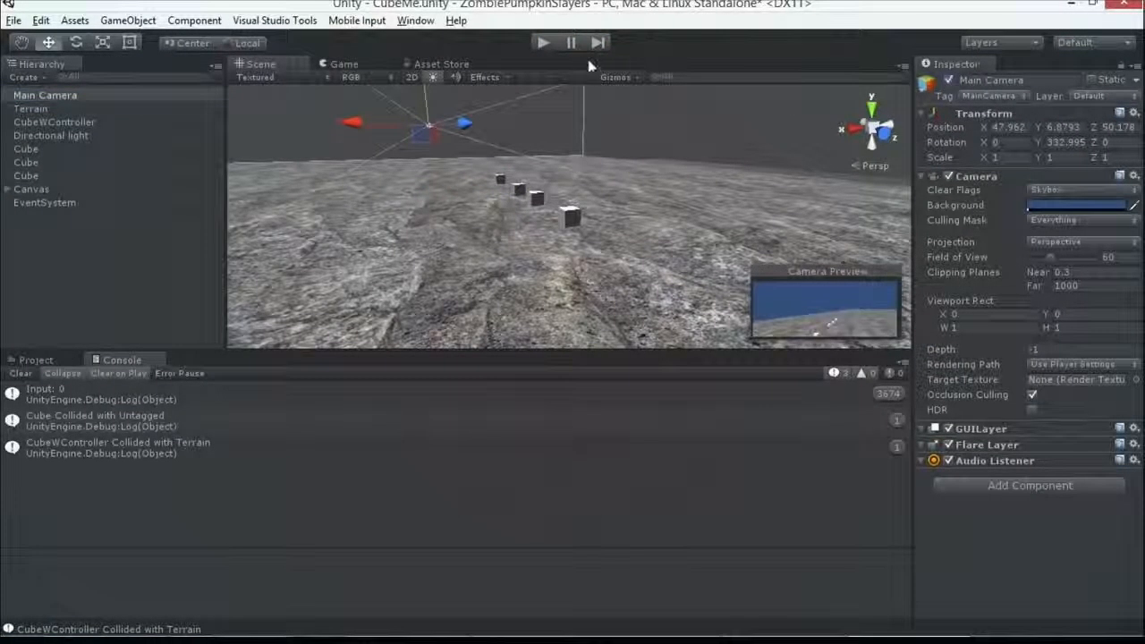
{"action": "left_click", "coordinate": [544, 42]}
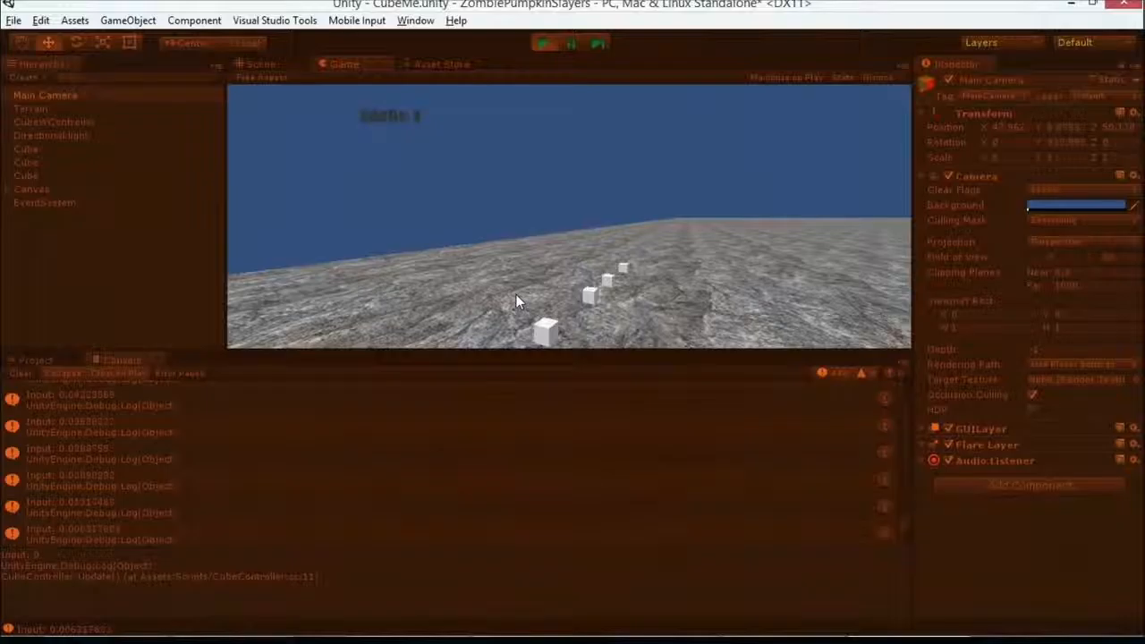
{"action": "mouse_move", "coordinate": [374, 428]}
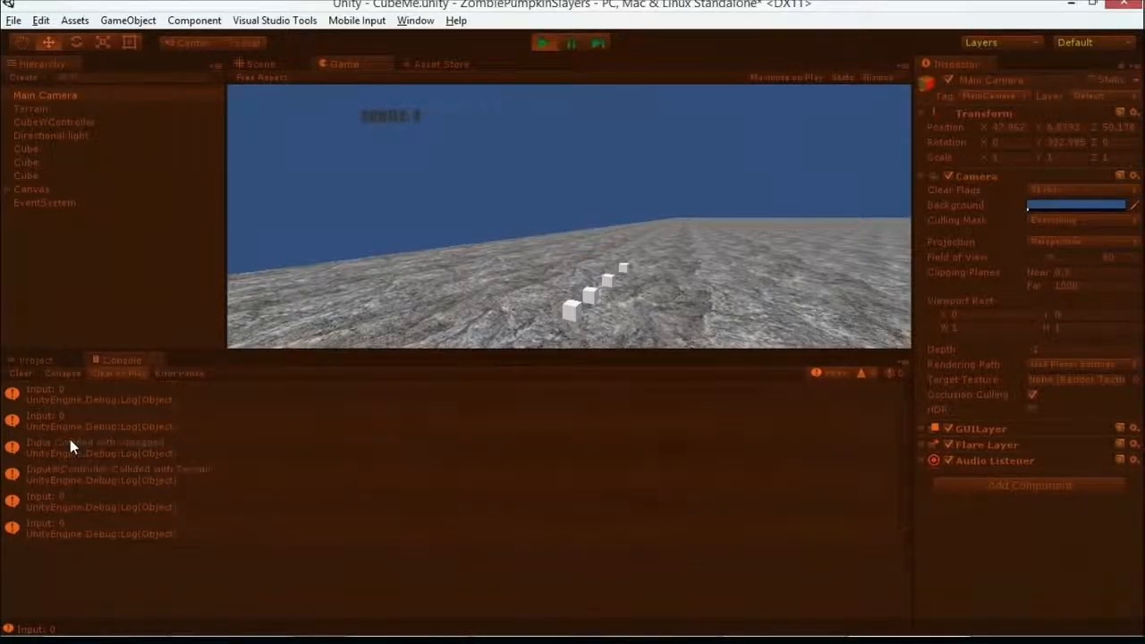
{"action": "left_click", "coordinate": [260, 64]}
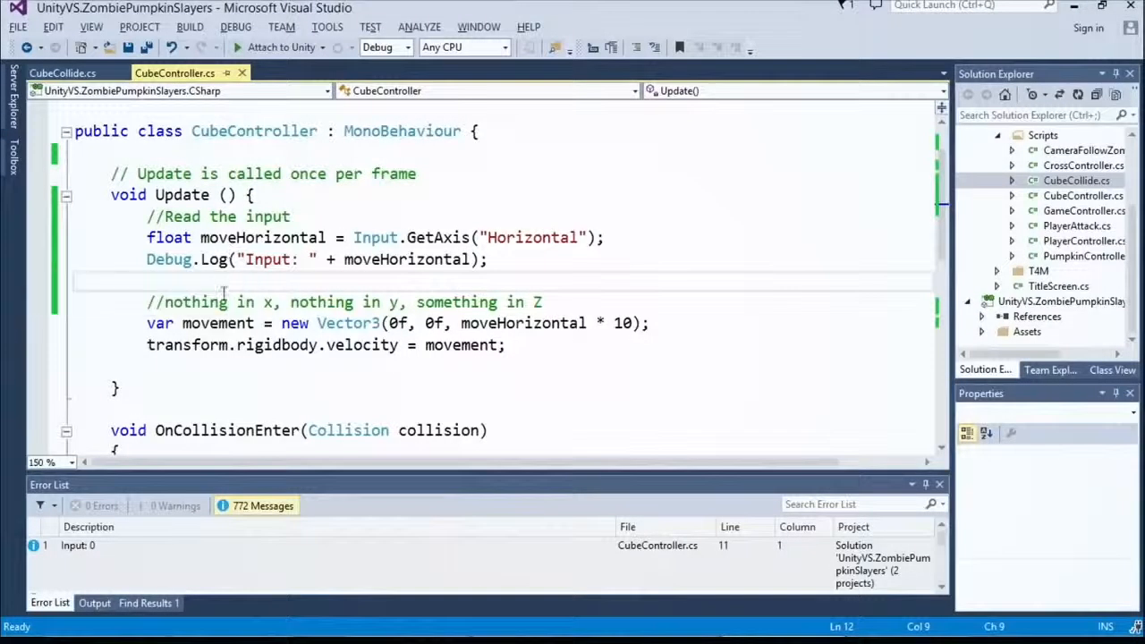
{"action": "double_click", "coordinate": [263, 238]}
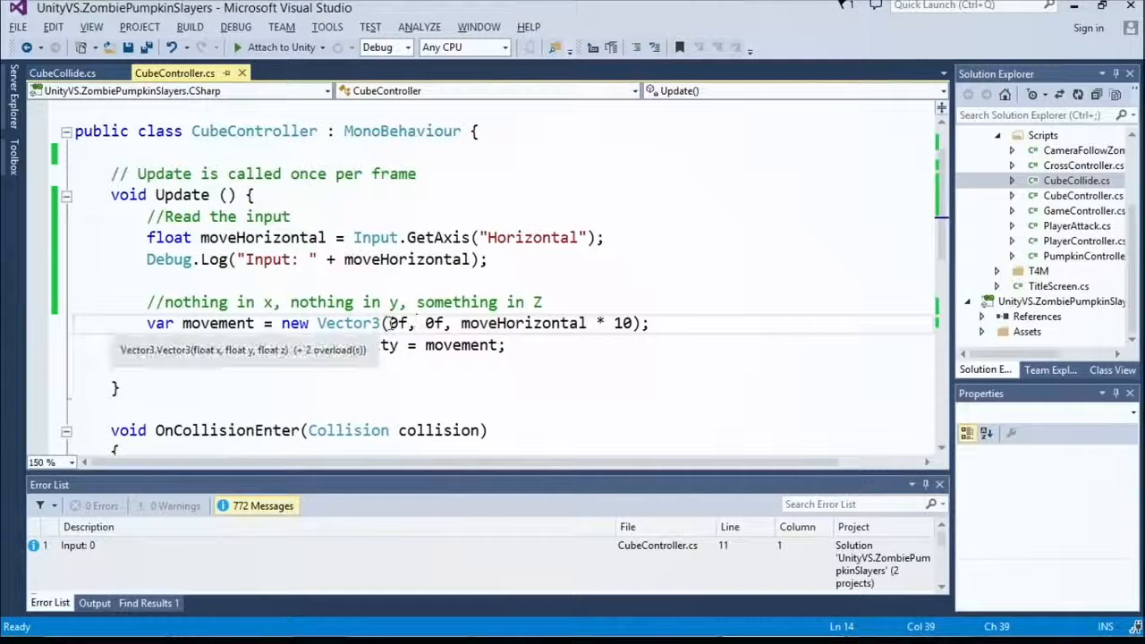
{"action": "double_click", "coordinate": [523, 323]}
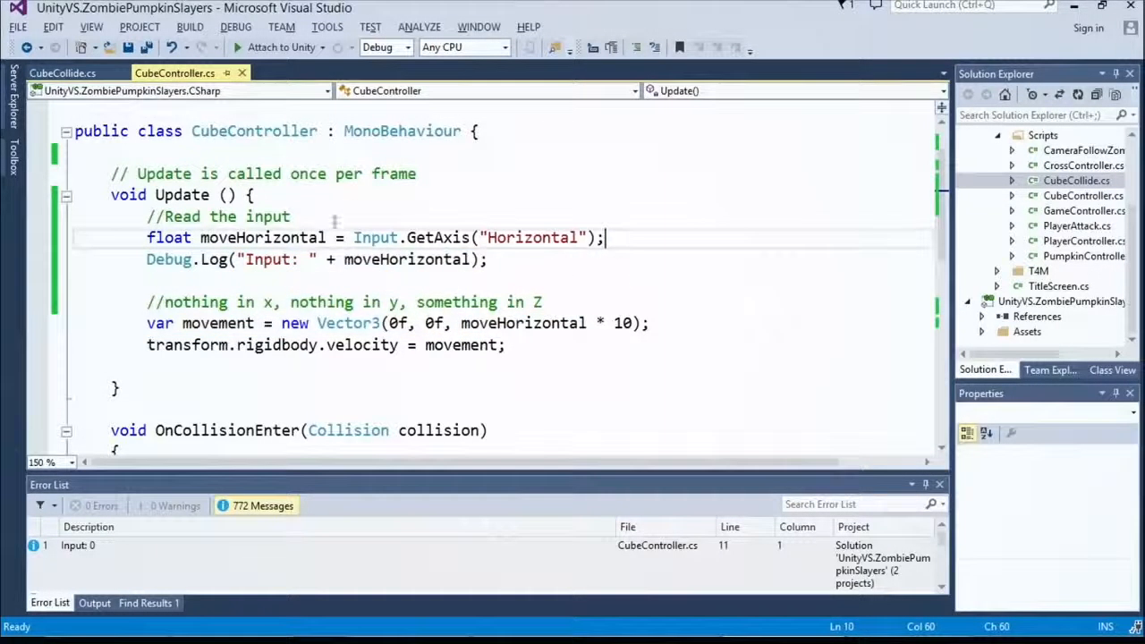
{"action": "double_click", "coordinate": [523, 323]}
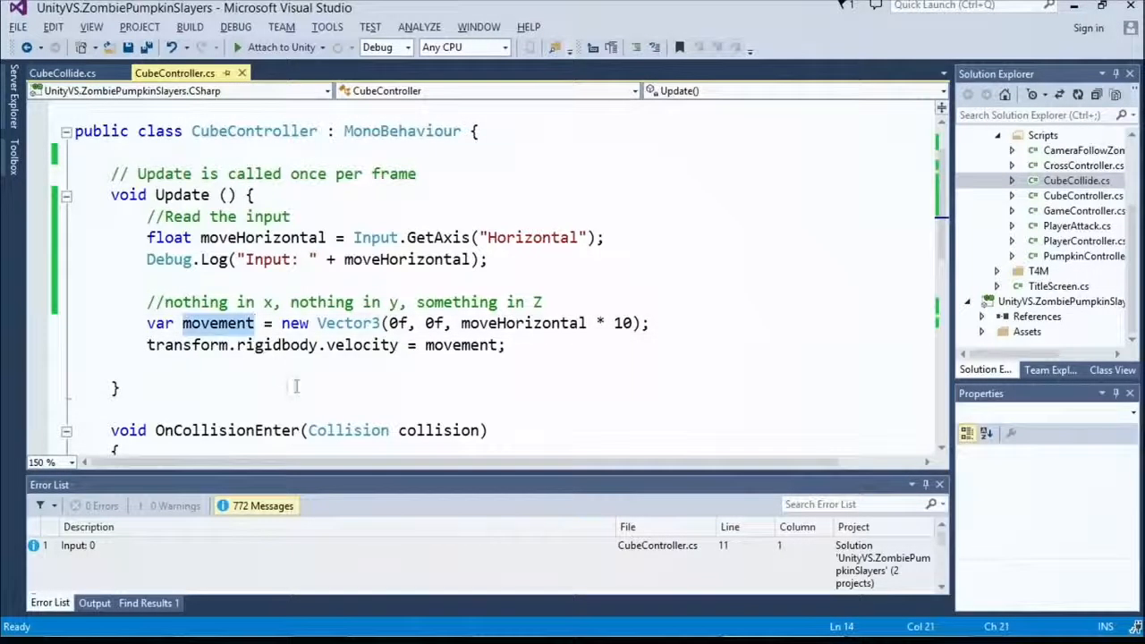
{"action": "mouse_move", "coordinate": [396, 323]}
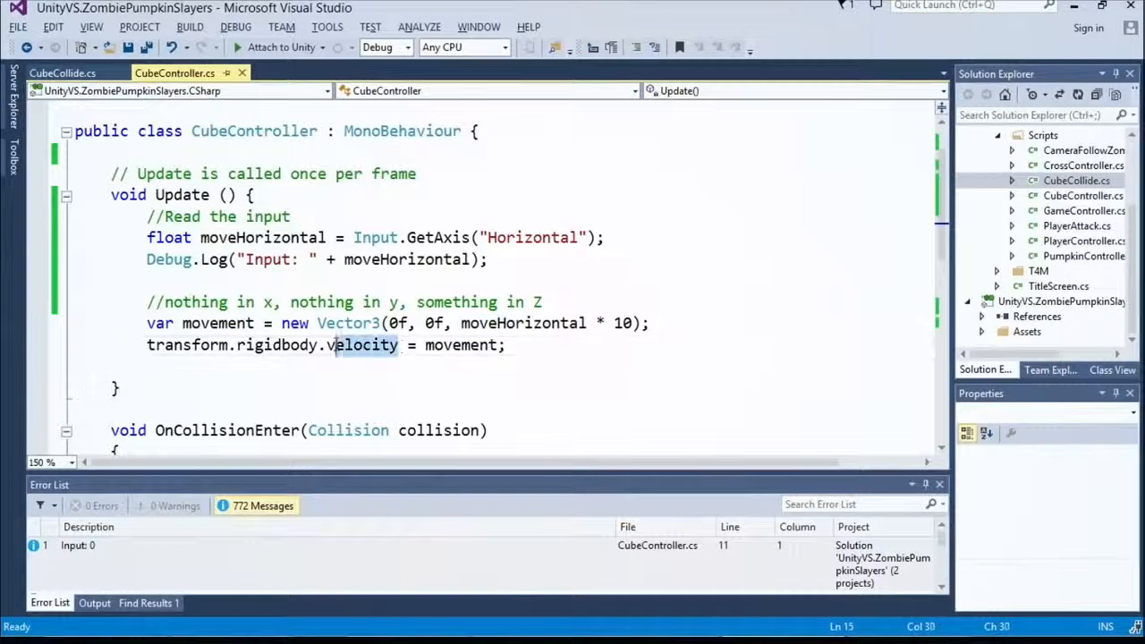
{"action": "double_click", "coordinate": [460, 345]}
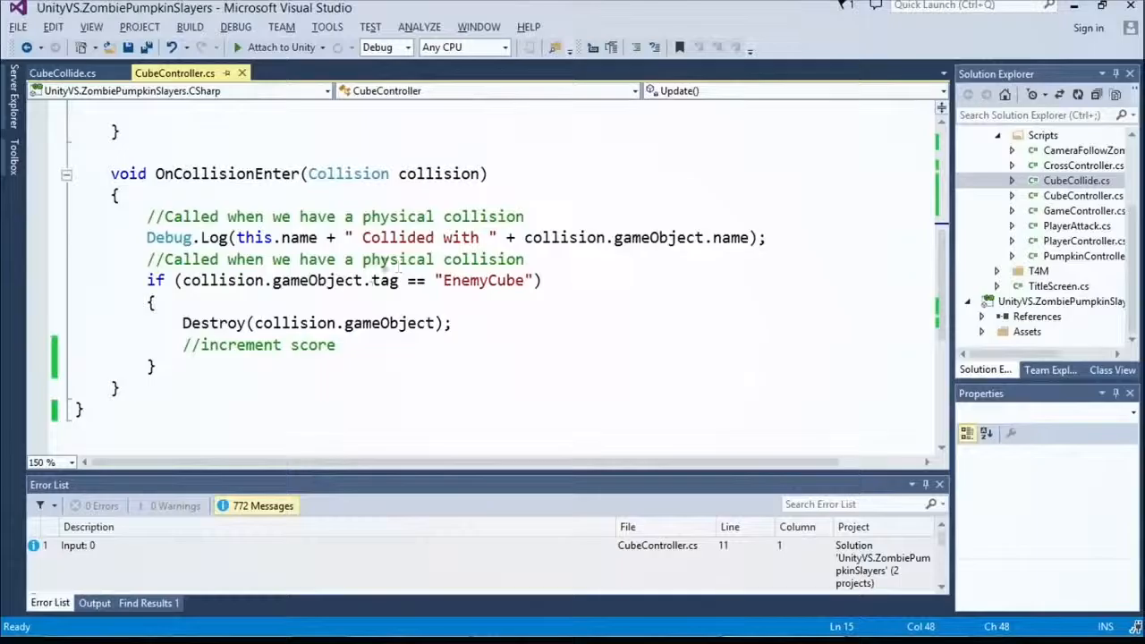
{"action": "double_click", "coordinate": [226, 174]}
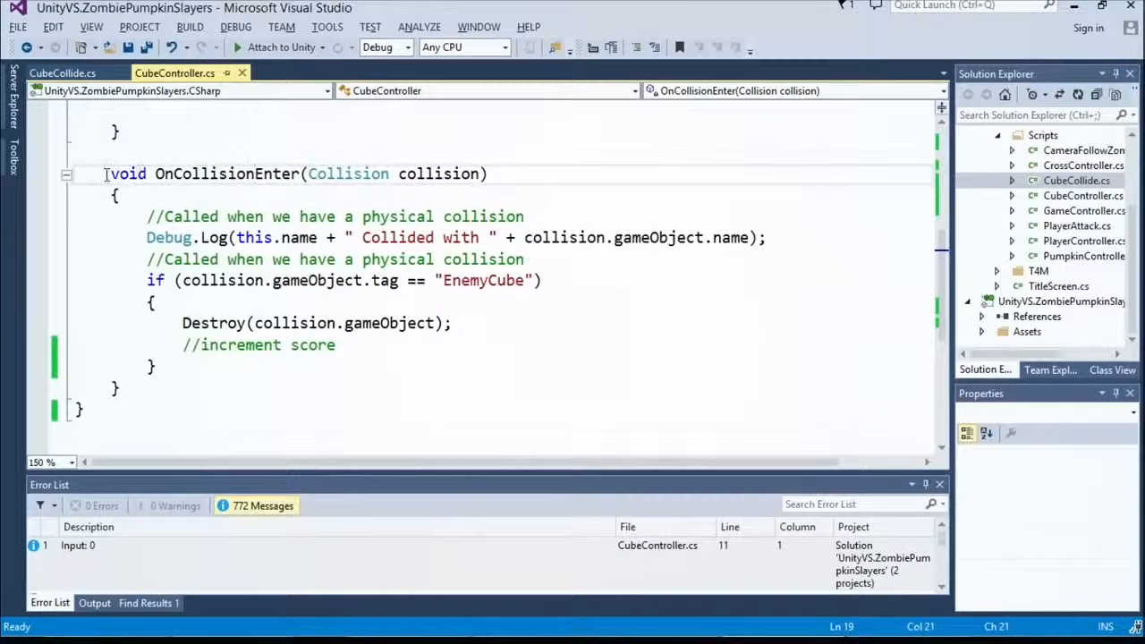
{"action": "left_click", "coordinate": [219, 173]}
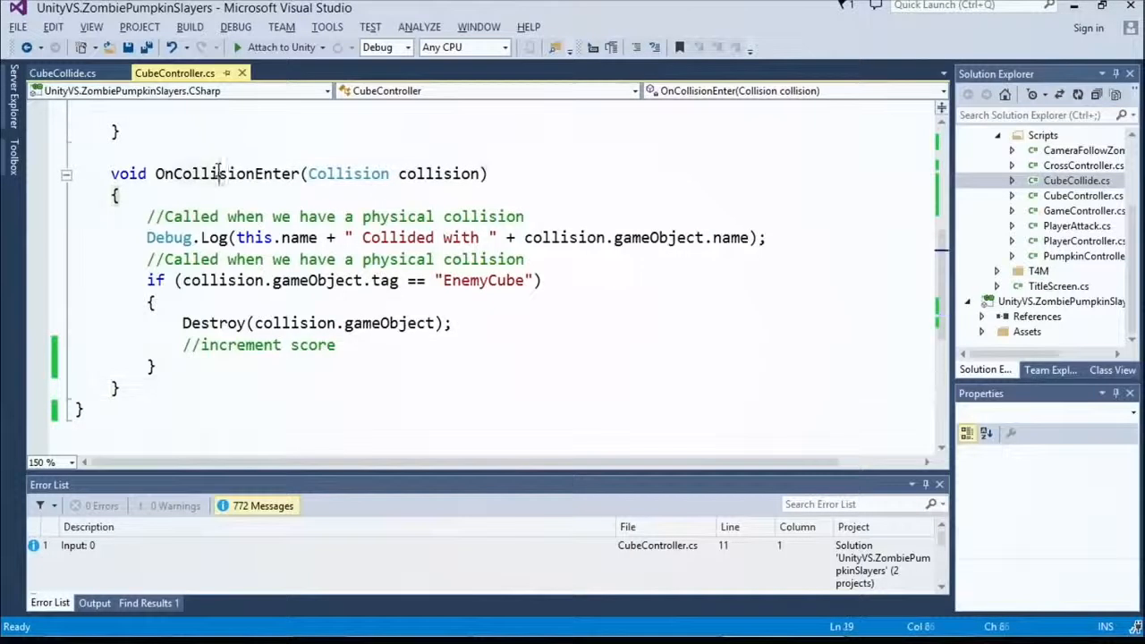
{"action": "double_click", "coordinate": [228, 173]}
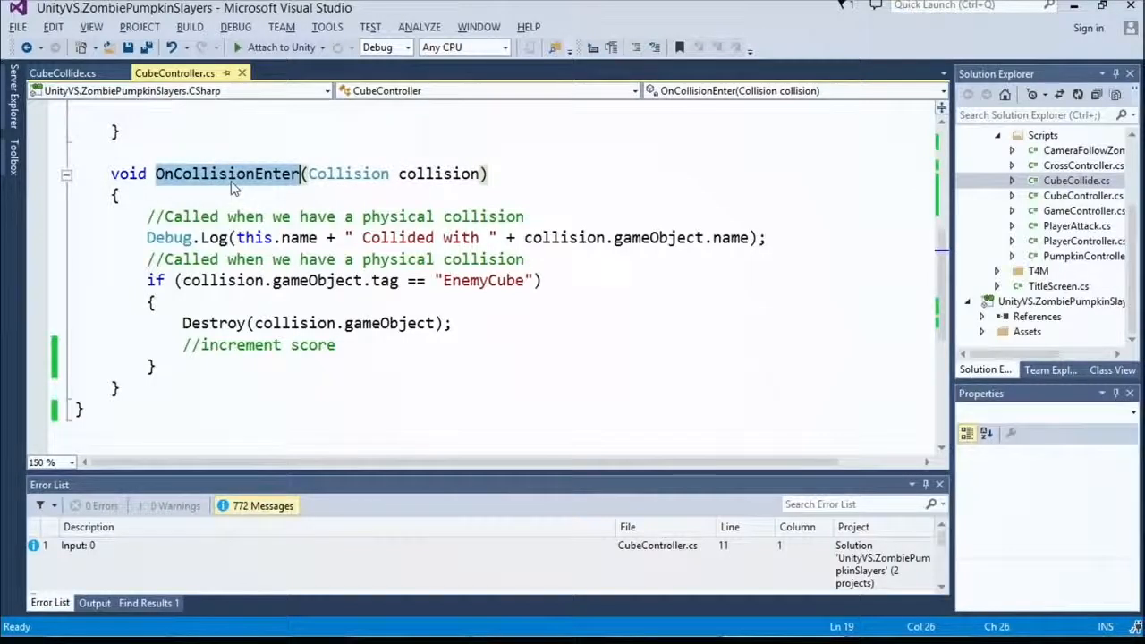
{"action": "double_click", "coordinate": [348, 174]}
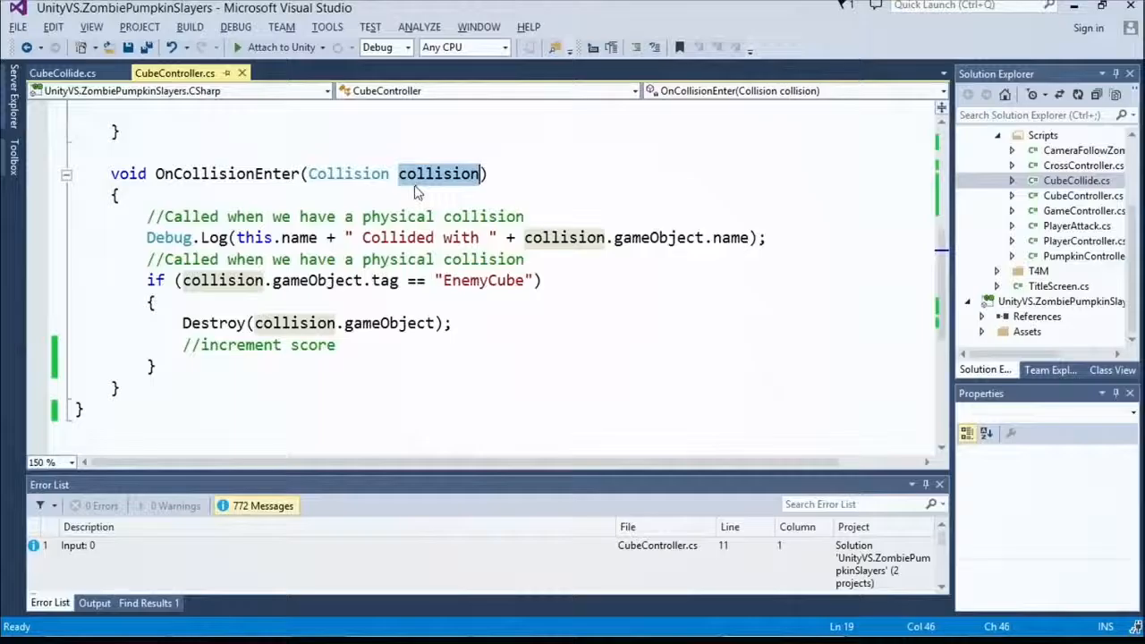
{"action": "left_click", "coordinate": [146, 237]}
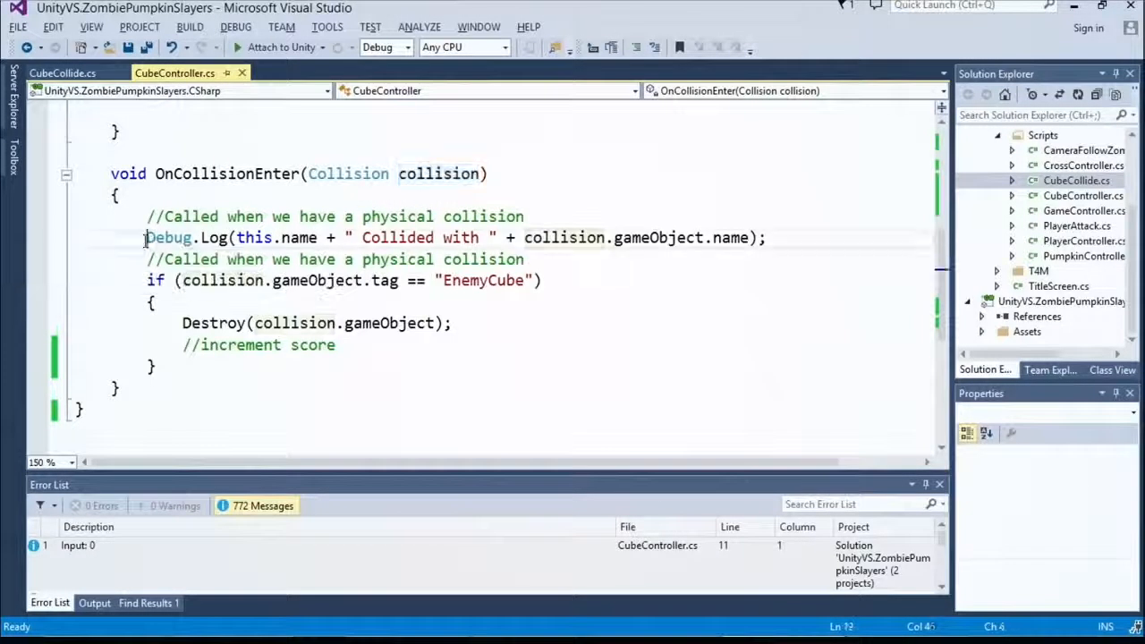
{"action": "double_click", "coordinate": [299, 237]}
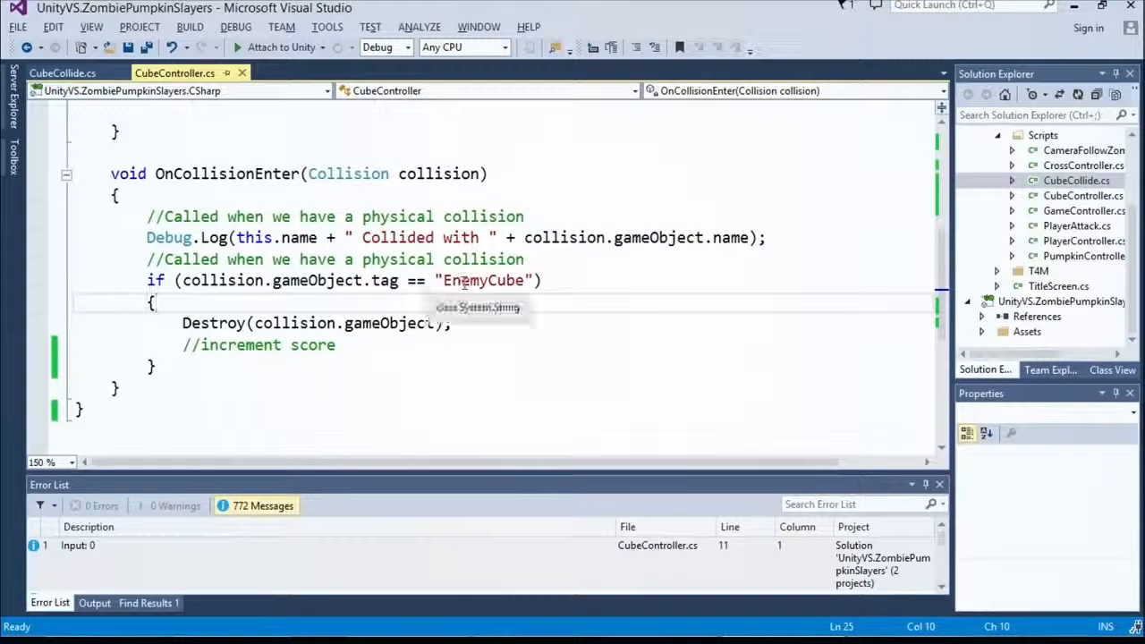
{"action": "double_click", "coordinate": [483, 280]}
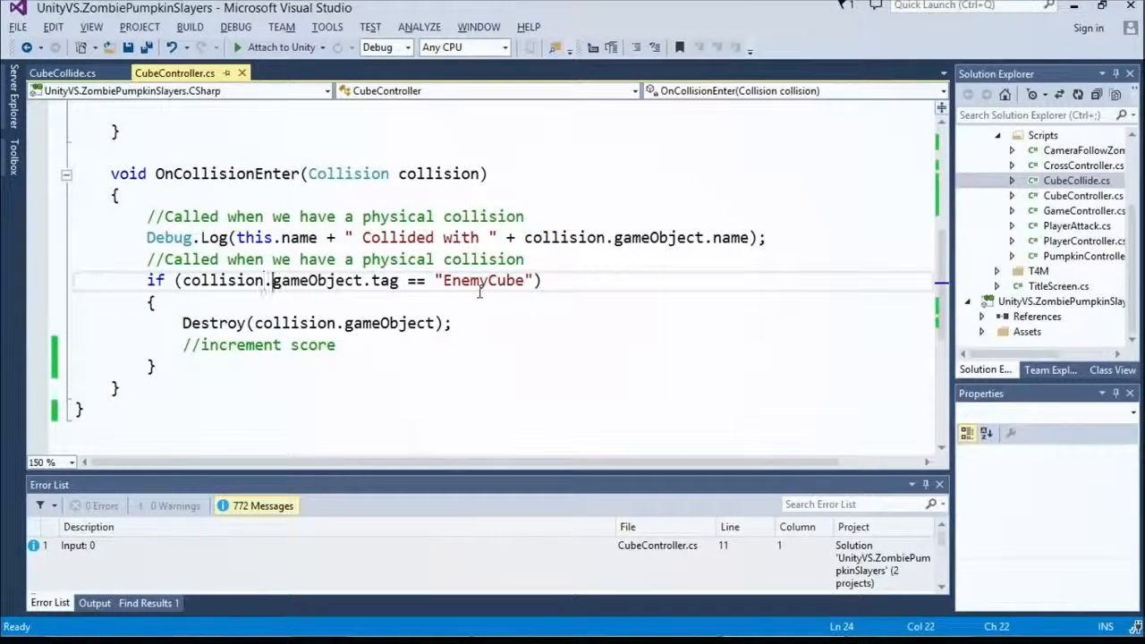
Delete the blank line in the EnemyCube if block and save CubeController
{"action": "type", "text": "gameObject."}
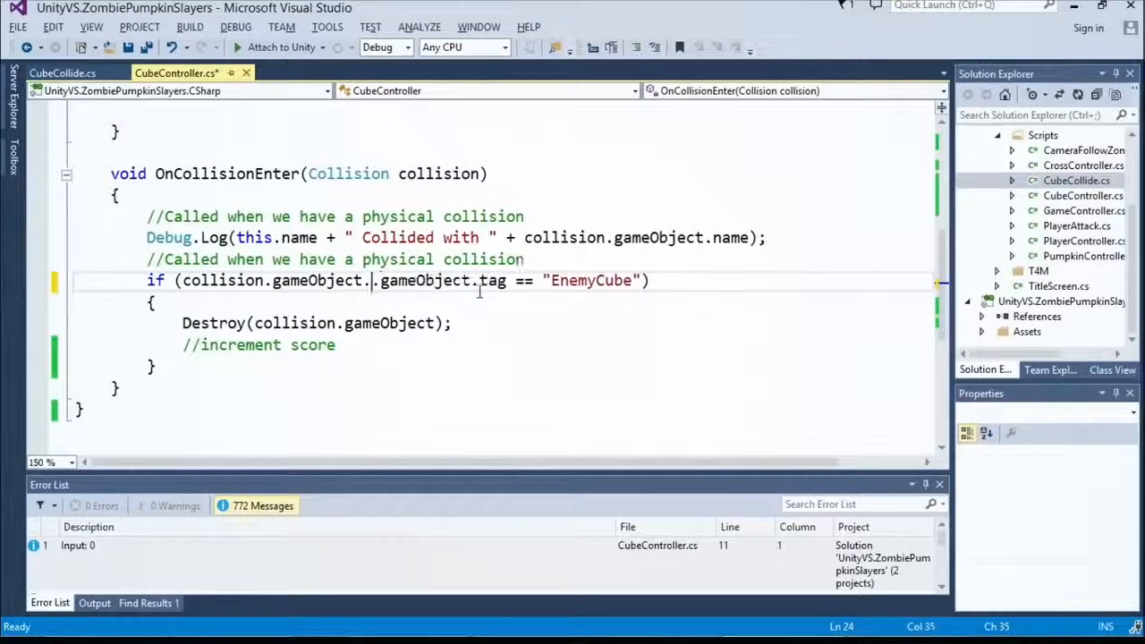
{"action": "key", "text": "BackSpace"}
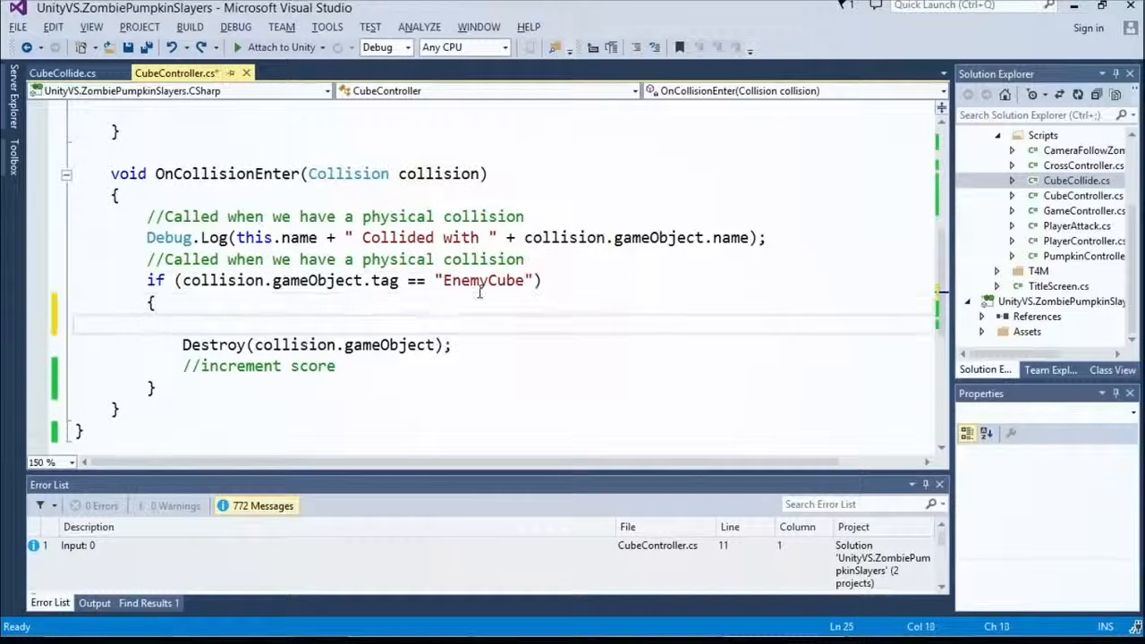
{"action": "type", "text": "Insta"}
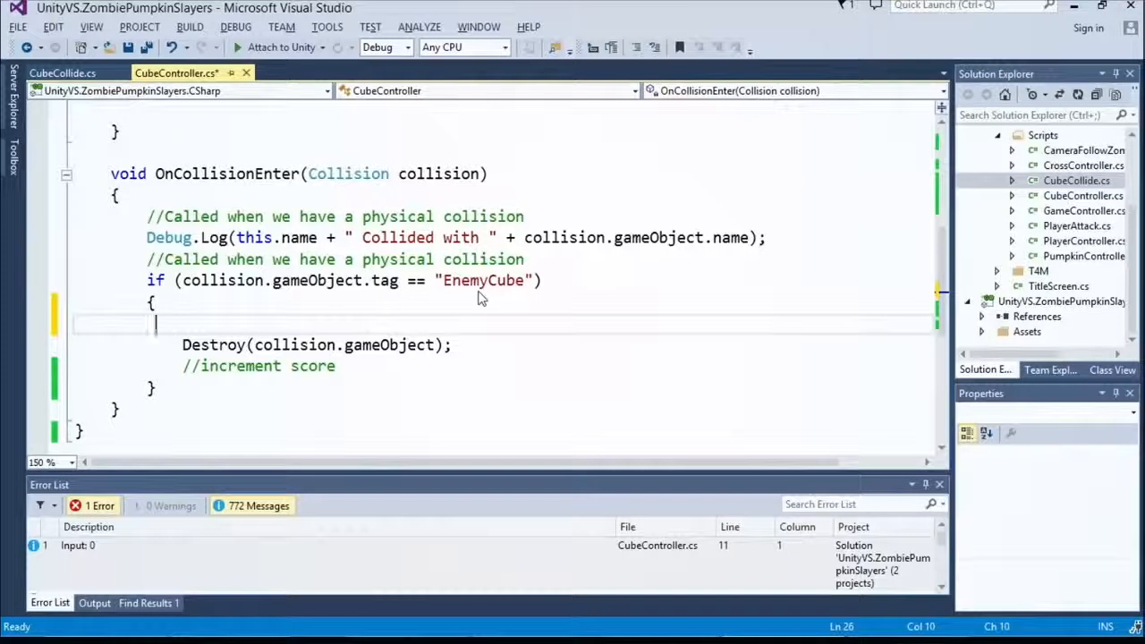
{"action": "key", "text": "Backspace"}
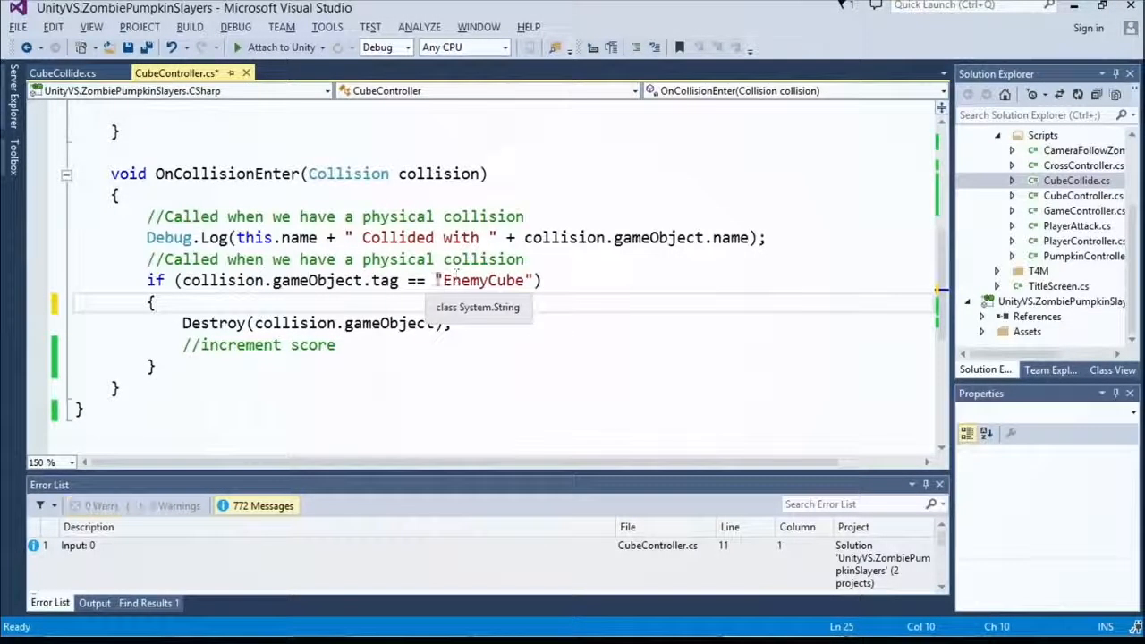
{"action": "key", "text": "ctrl+s"}
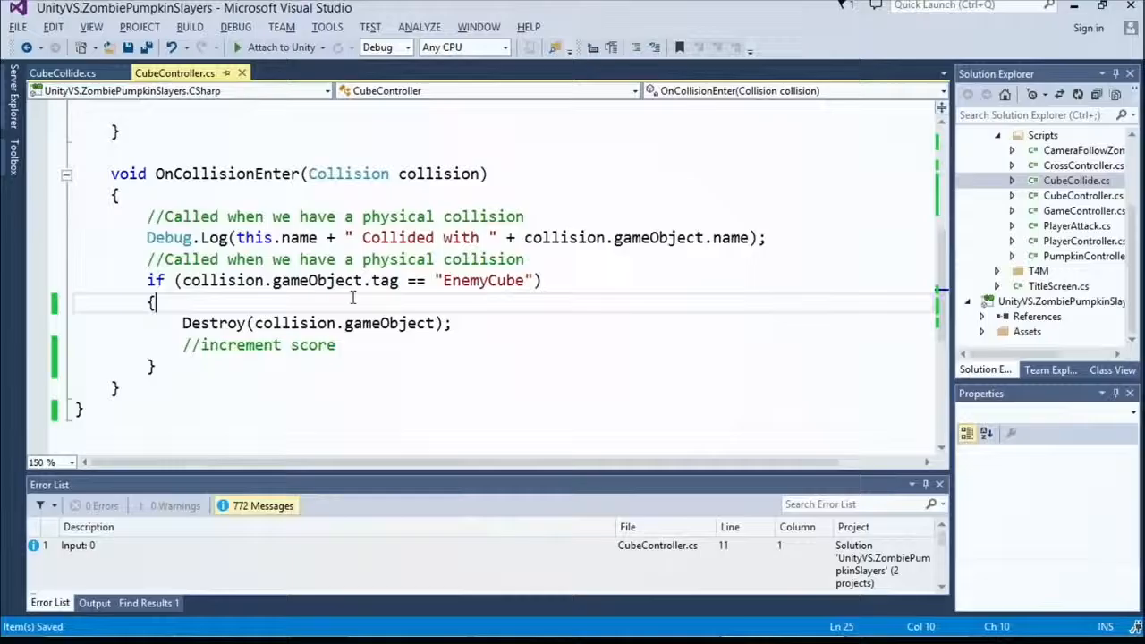
{"action": "mouse_move", "coordinate": [215, 323]}
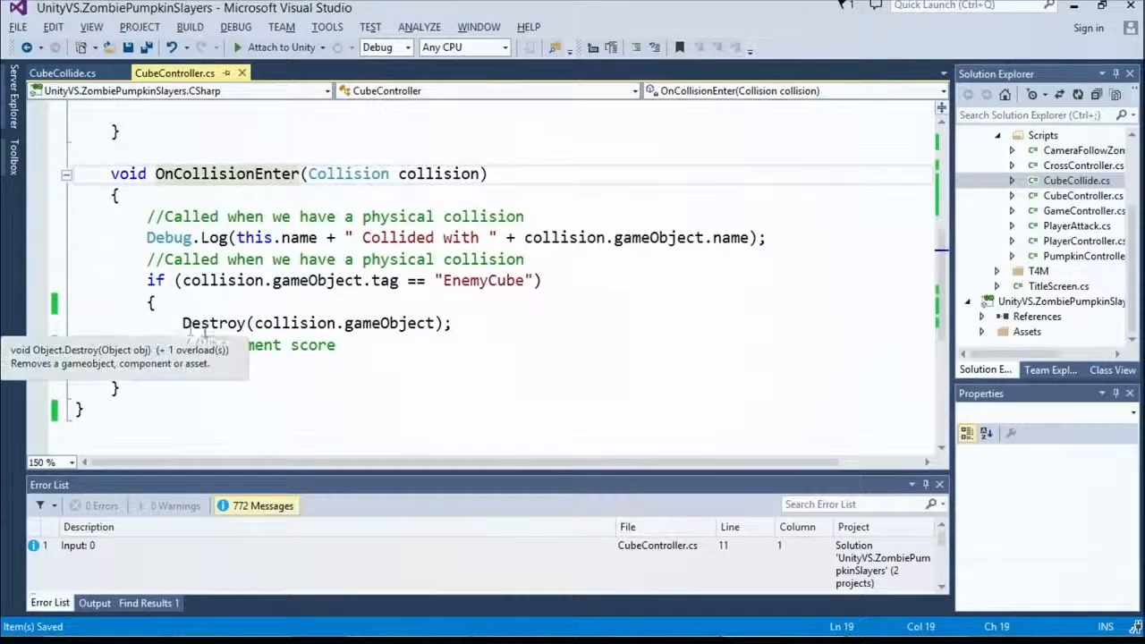
Highlight gameObject in the Destroy call, then return to Unity
{"action": "left_click", "coordinate": [456, 323]}
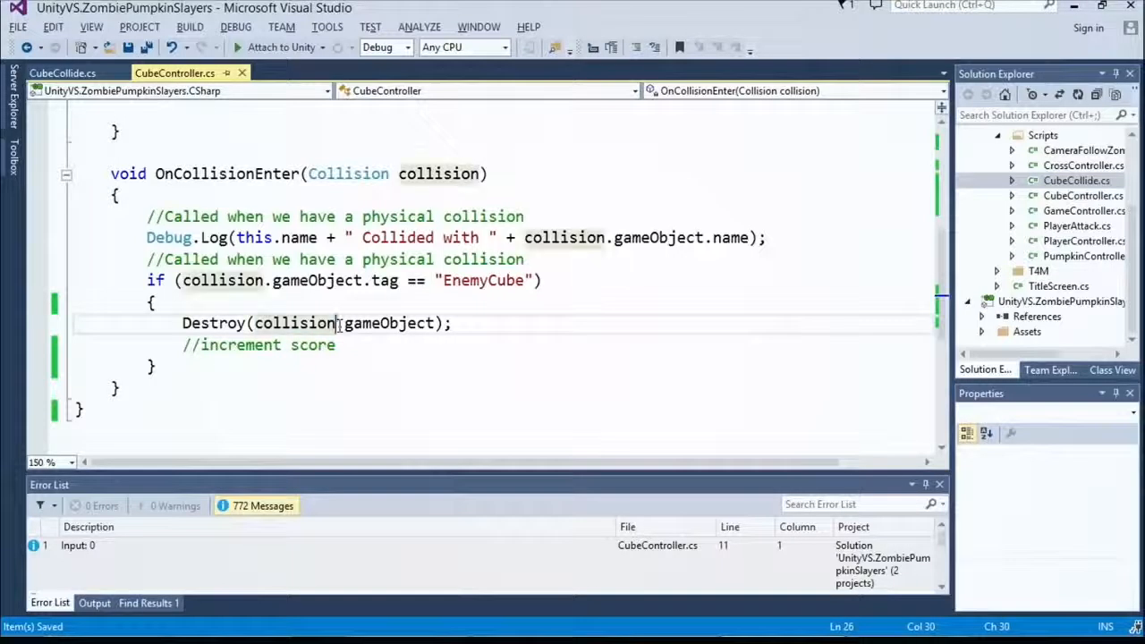
{"action": "double_click", "coordinate": [295, 323]}
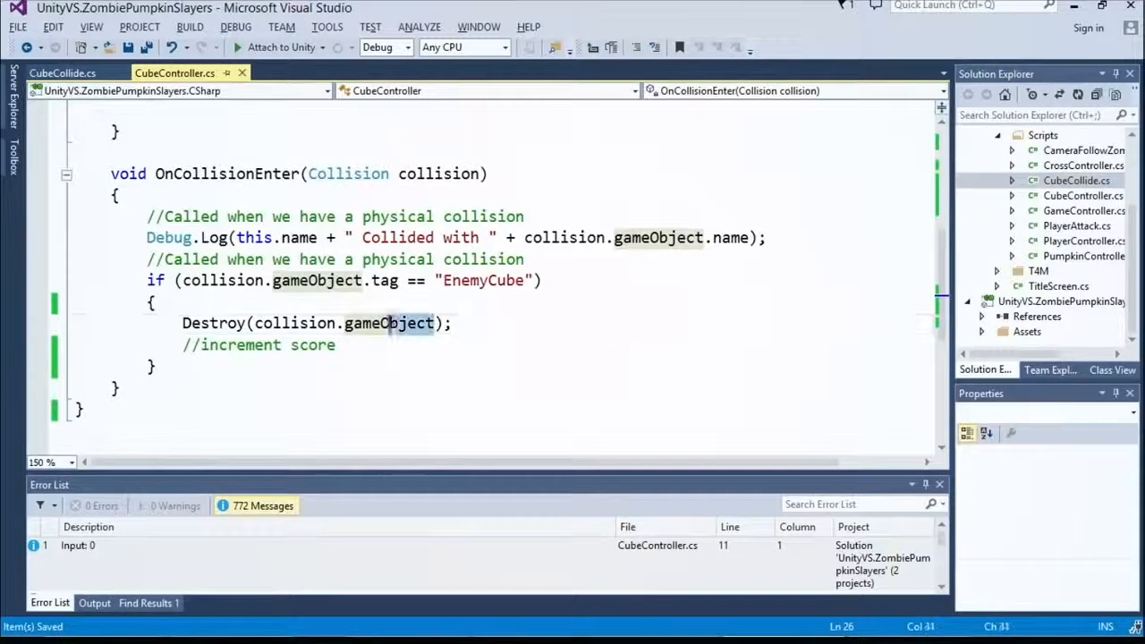
{"action": "double_click", "coordinate": [389, 323]}
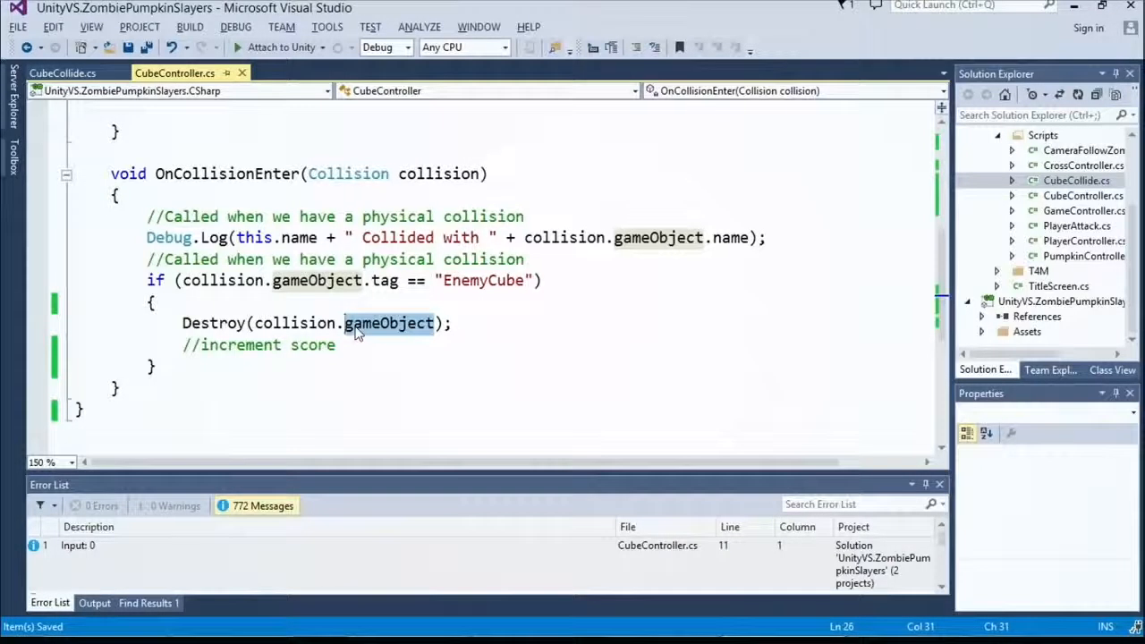
{"action": "key", "text": "alt+tab"}
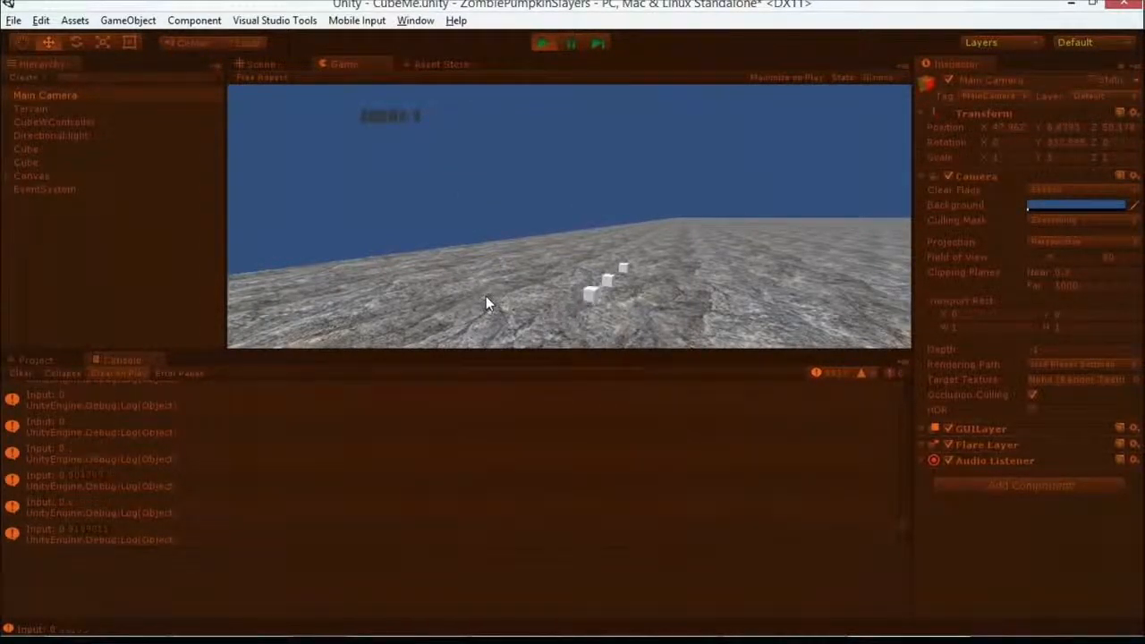
{"action": "mouse_move", "coordinate": [521, 248]}
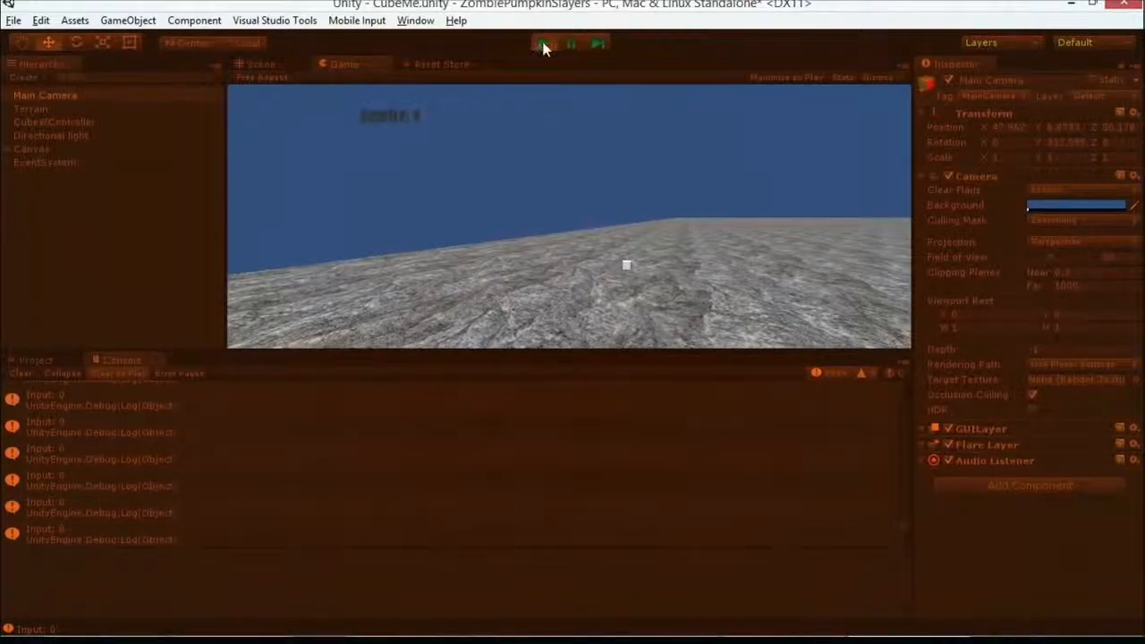
Stop Play mode after the enemy cubes are destroyed
{"action": "left_click", "coordinate": [543, 42]}
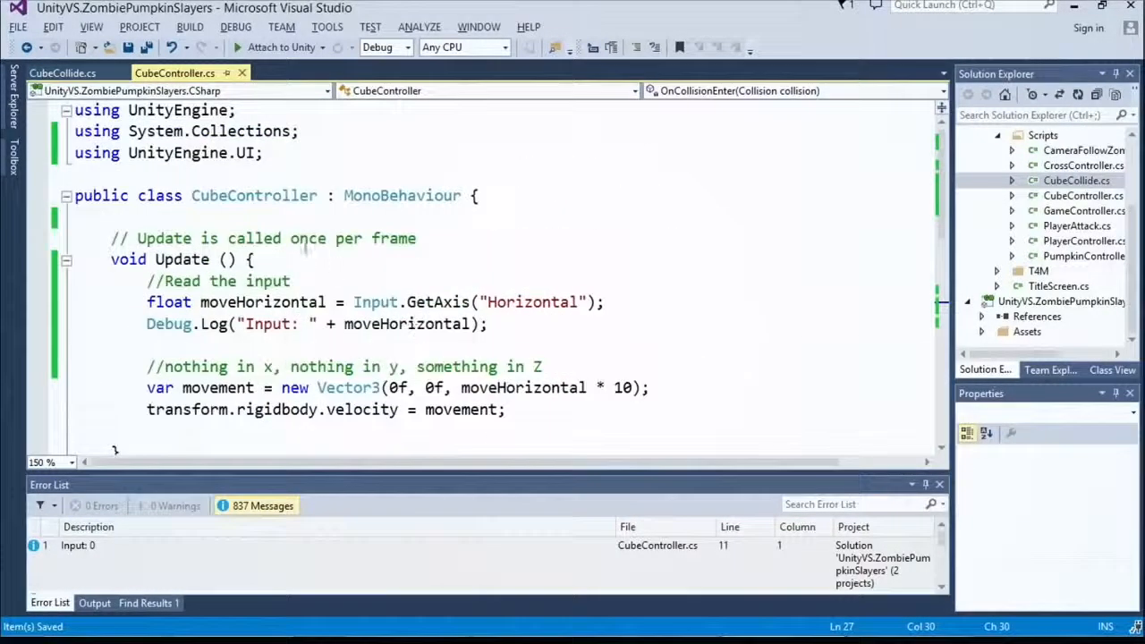
Add the field 'private int _score;' to CubeController above Update
{"action": "type", "text": "private int"}
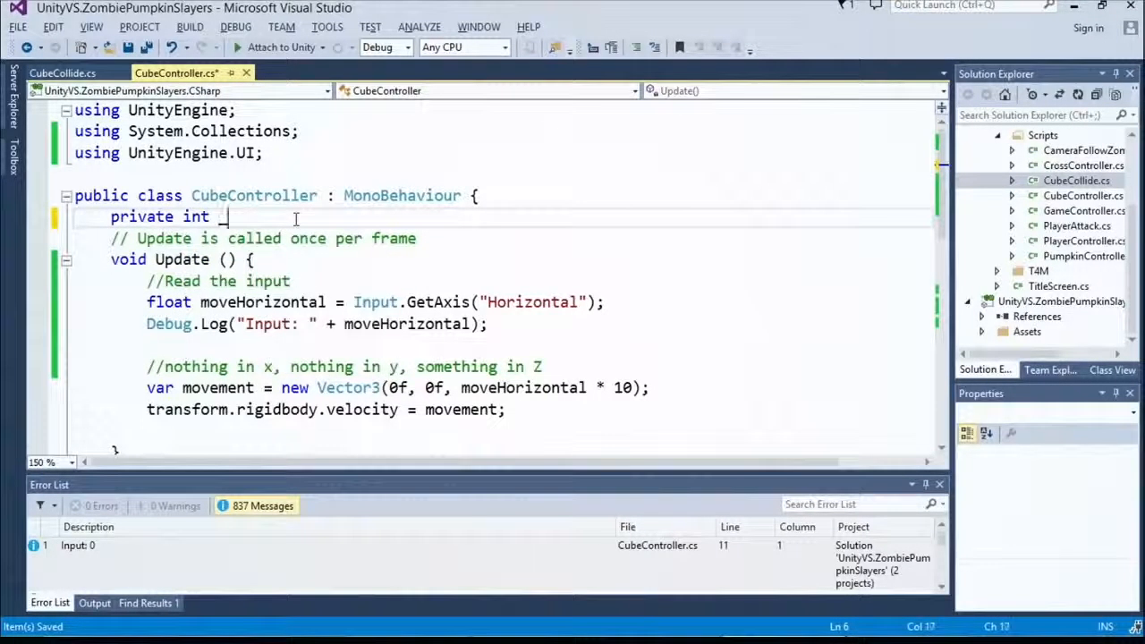
{"action": "type", "text": "_score;"}
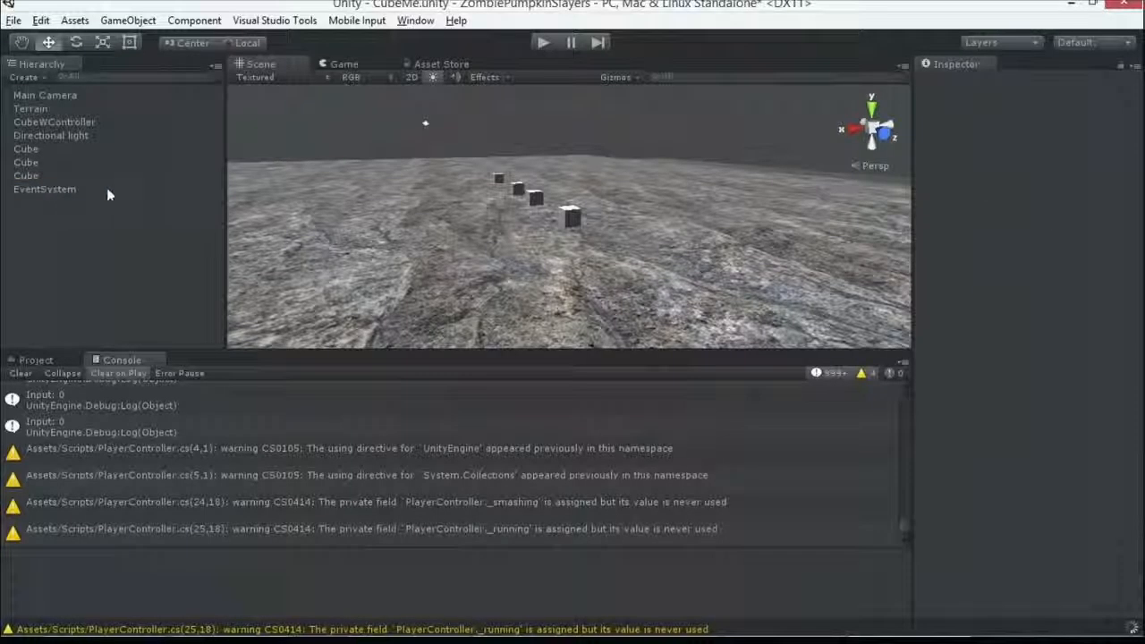
Select a cube in the Hierarchy to confirm it carries the EnemyCube tag
{"action": "left_click", "coordinate": [26, 162]}
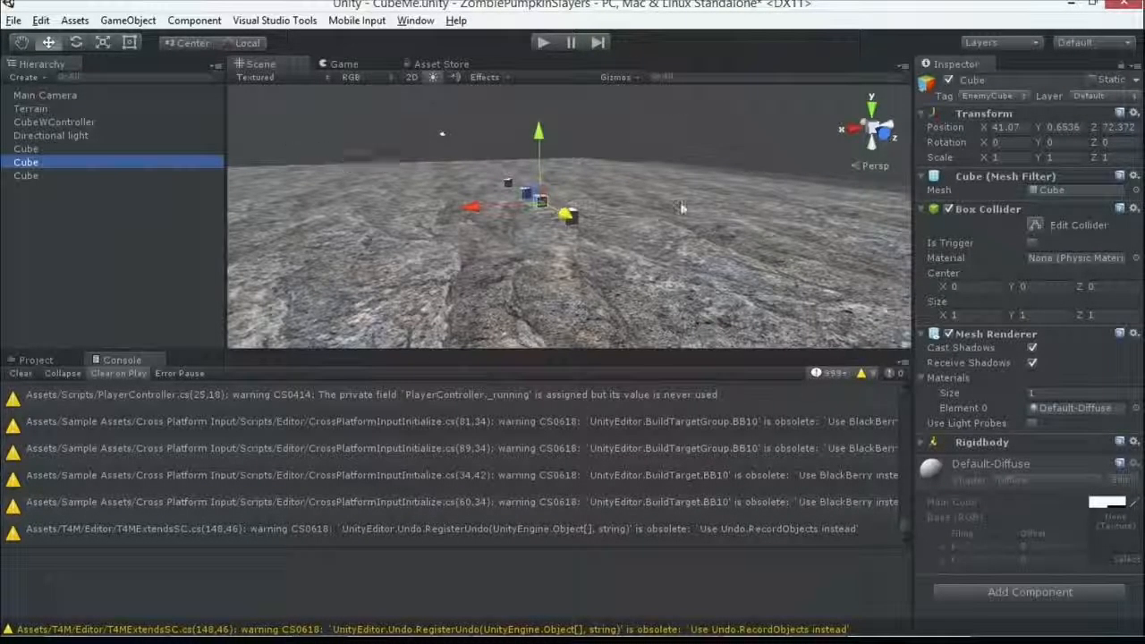
{"action": "left_click", "coordinate": [74, 20]}
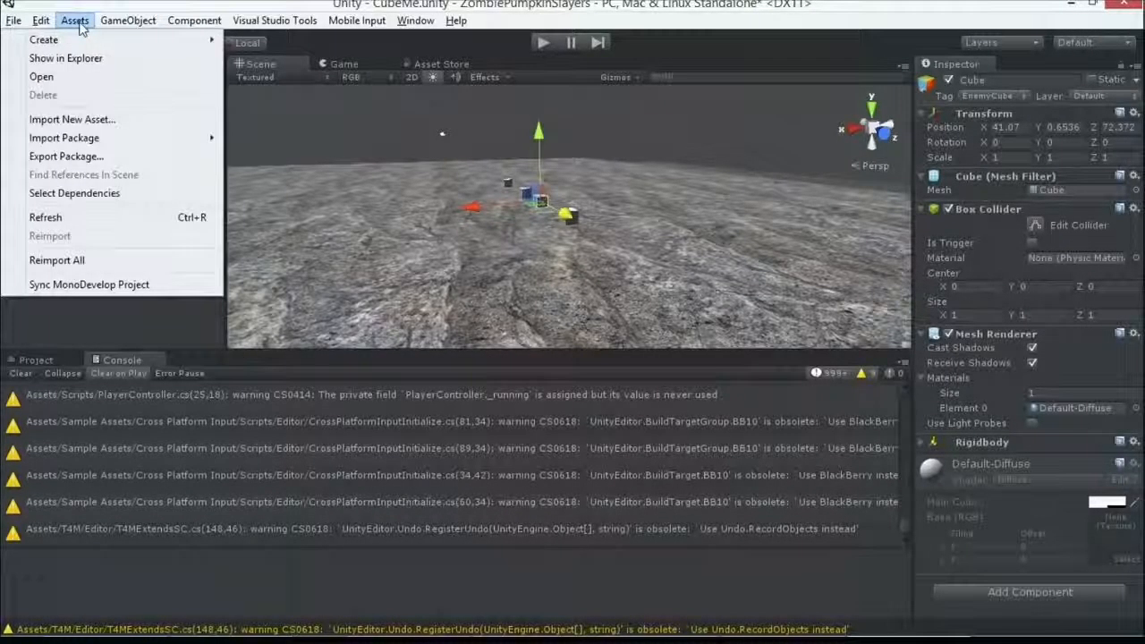
Create a UI Text element via GameObject > UI > Text and select its Canvas
{"action": "left_click", "coordinate": [127, 19]}
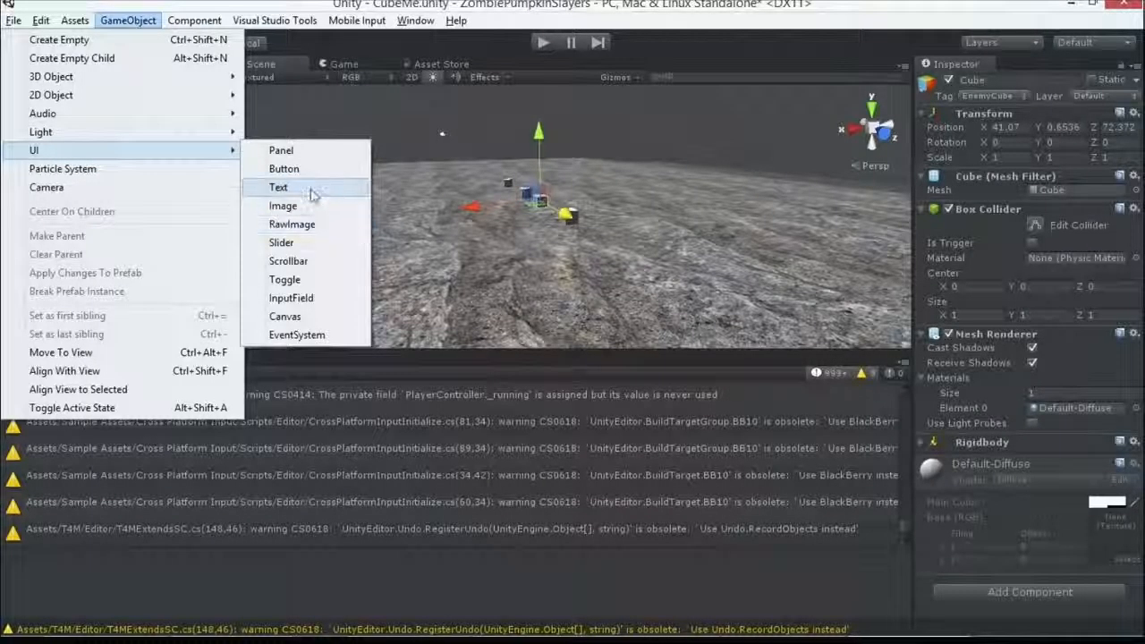
{"action": "left_click", "coordinate": [279, 187]}
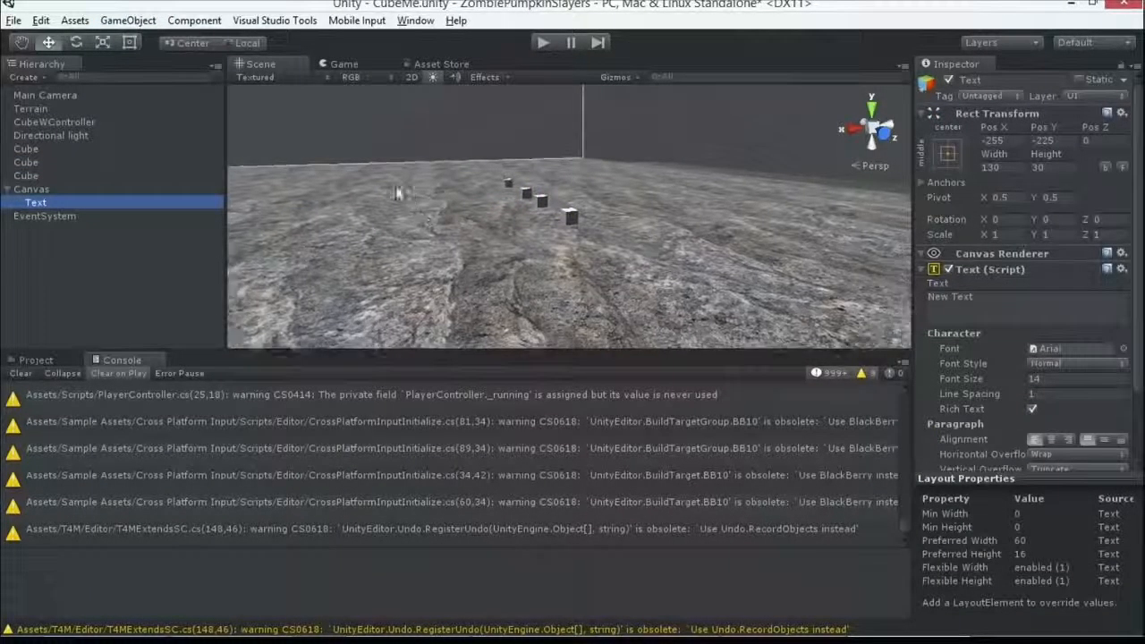
{"action": "left_click", "coordinate": [32, 189]}
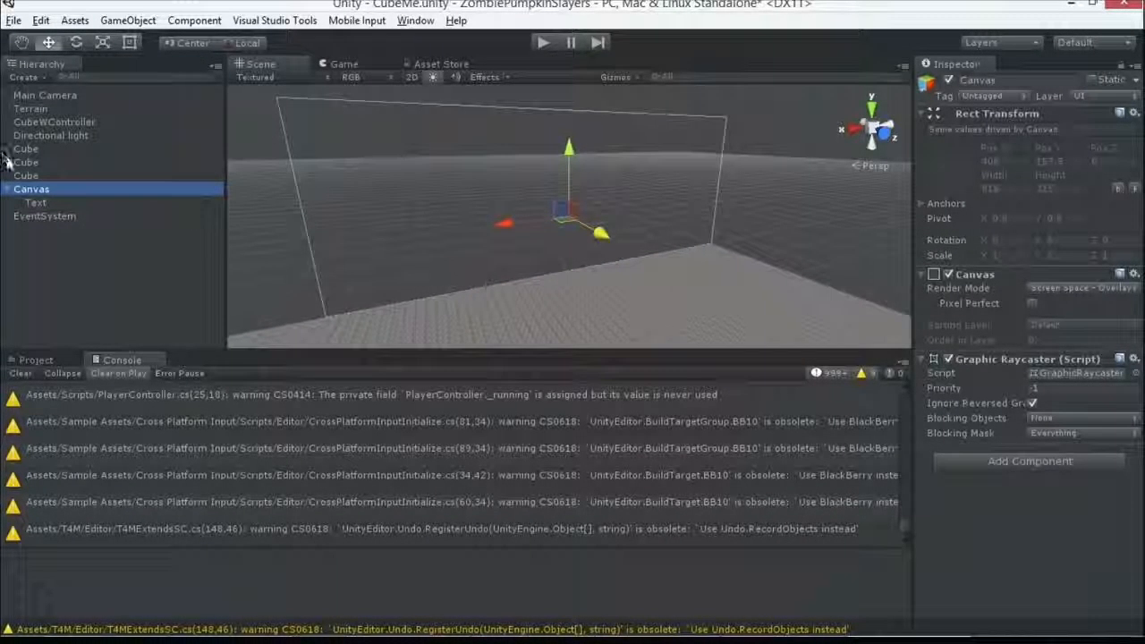
{"action": "left_click", "coordinate": [35, 202]}
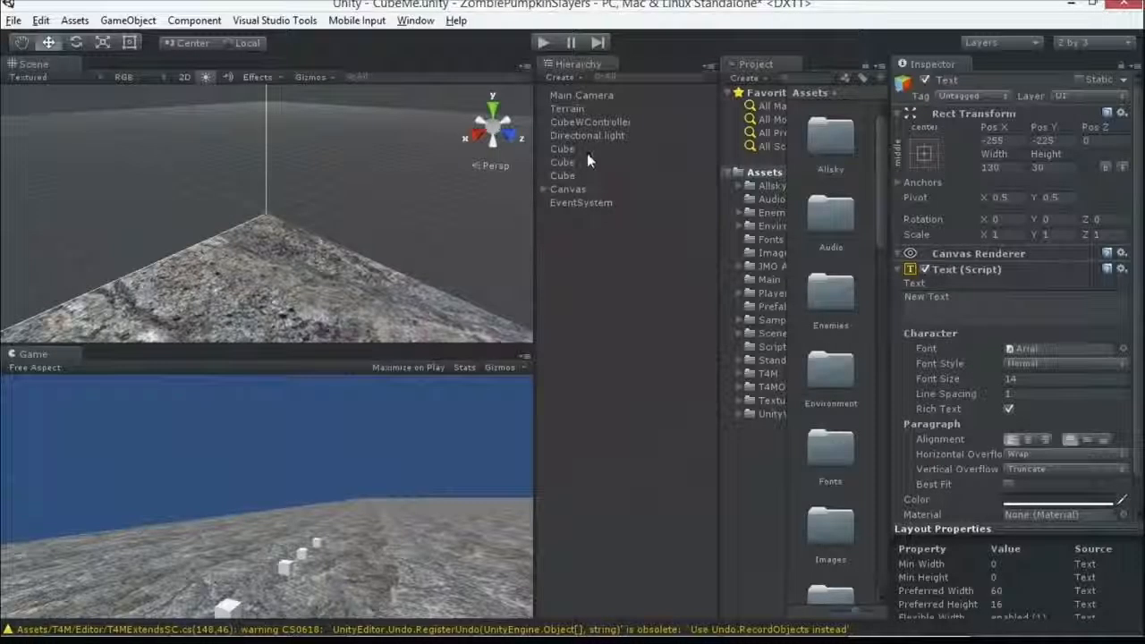
Move the Text element to X -214.39, Y 93.908 and make the scene view taller
{"action": "left_click", "coordinate": [572, 202]}
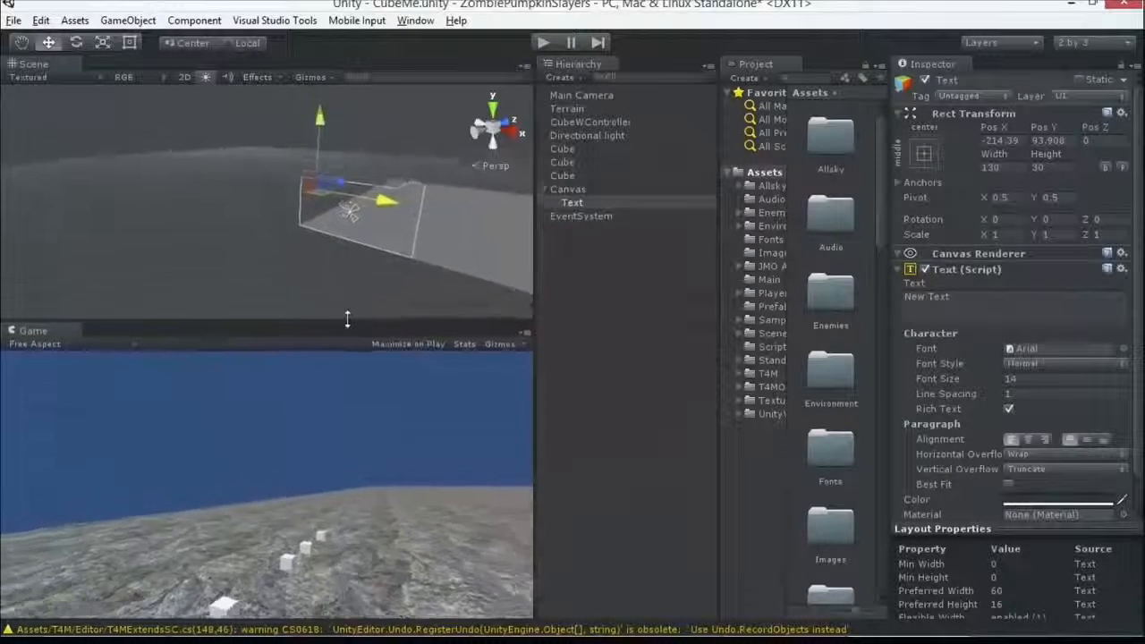
{"action": "left_click_drag", "start_coordinate": [347, 320], "coordinate": [365, 331]}
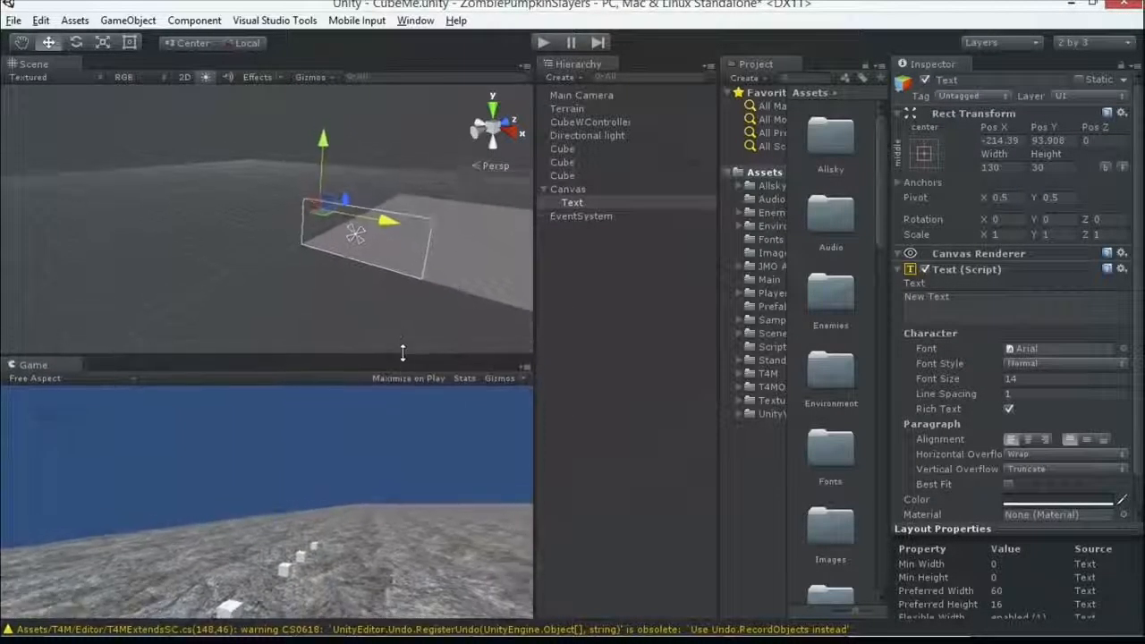
{"action": "left_click", "coordinate": [572, 202]}
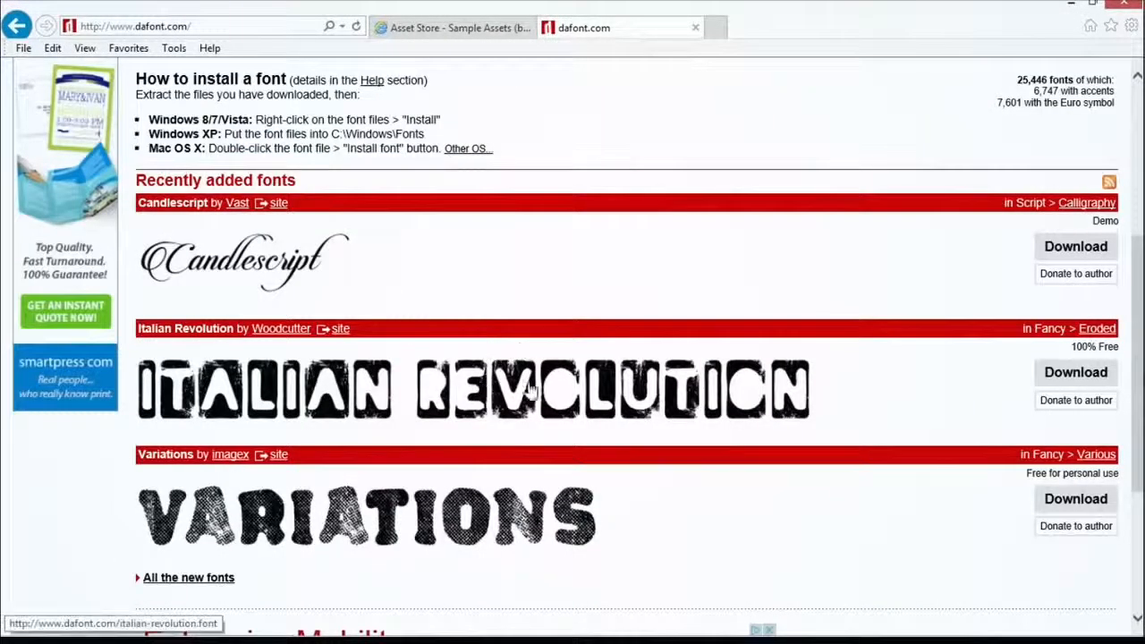
{"action": "mouse_move", "coordinate": [635, 351]}
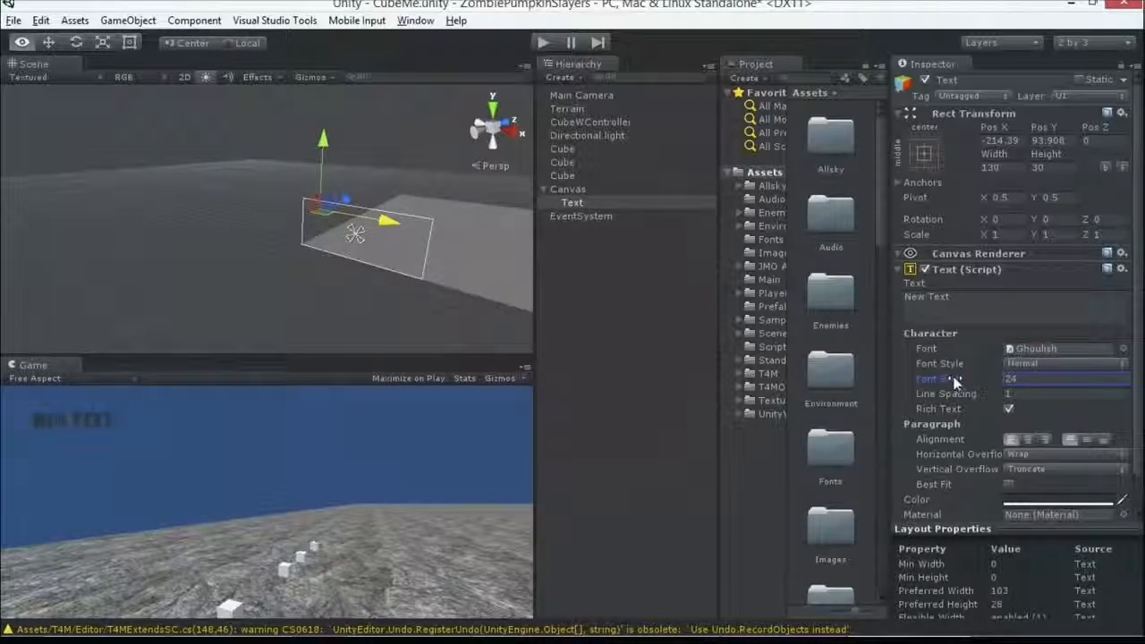
Replace the Text element's 'New Text' content with 'Score: 0'
{"action": "left_click", "coordinate": [1016, 308]}
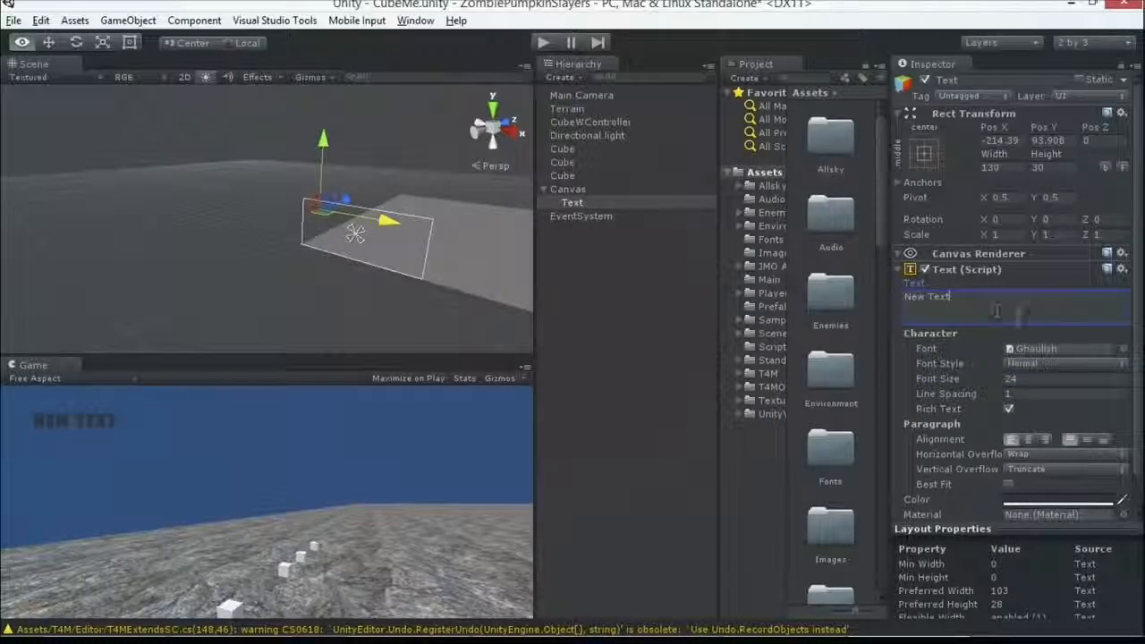
{"action": "type", "text": "Score:"}
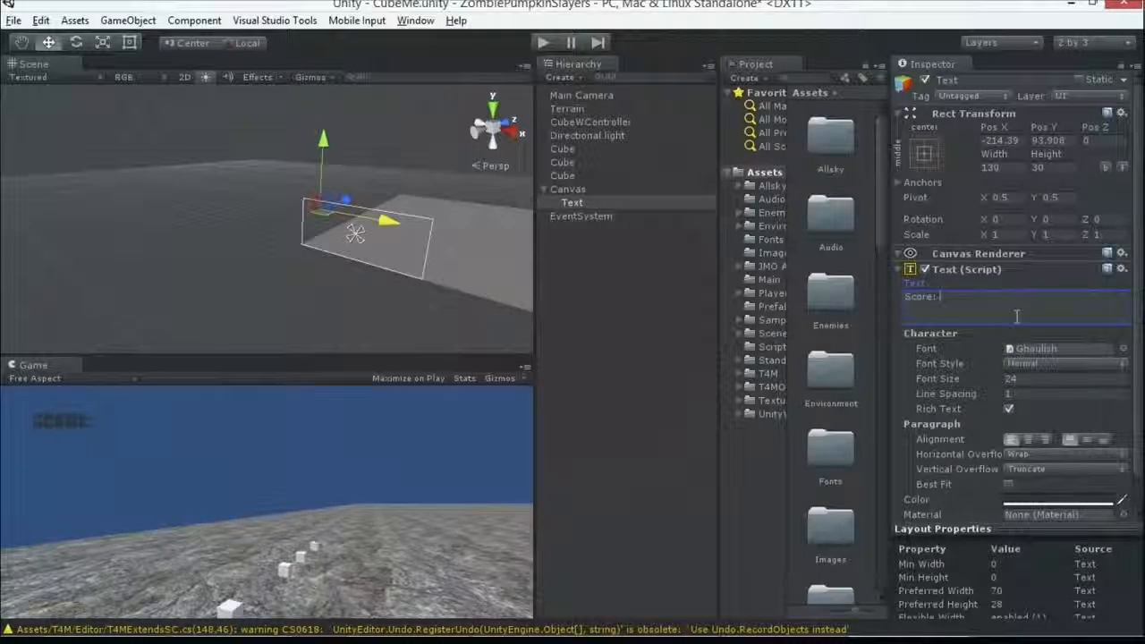
{"action": "type", "text": "0"}
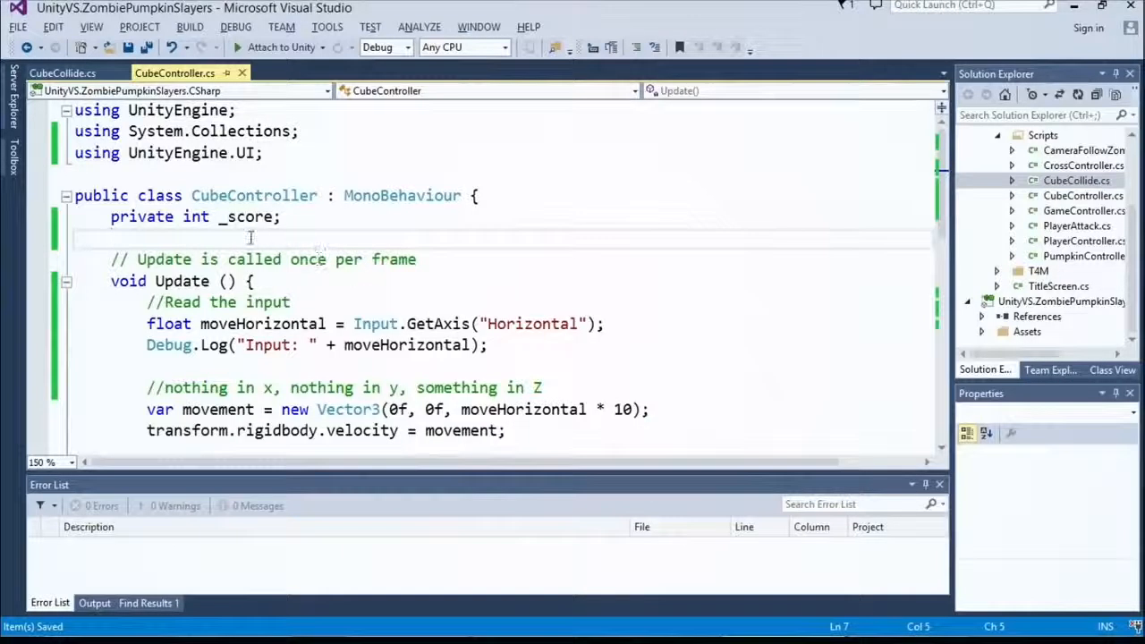
Type 'private Text' and resolve Text by adding using UnityEngine.UI
{"action": "type", "text": "p"}
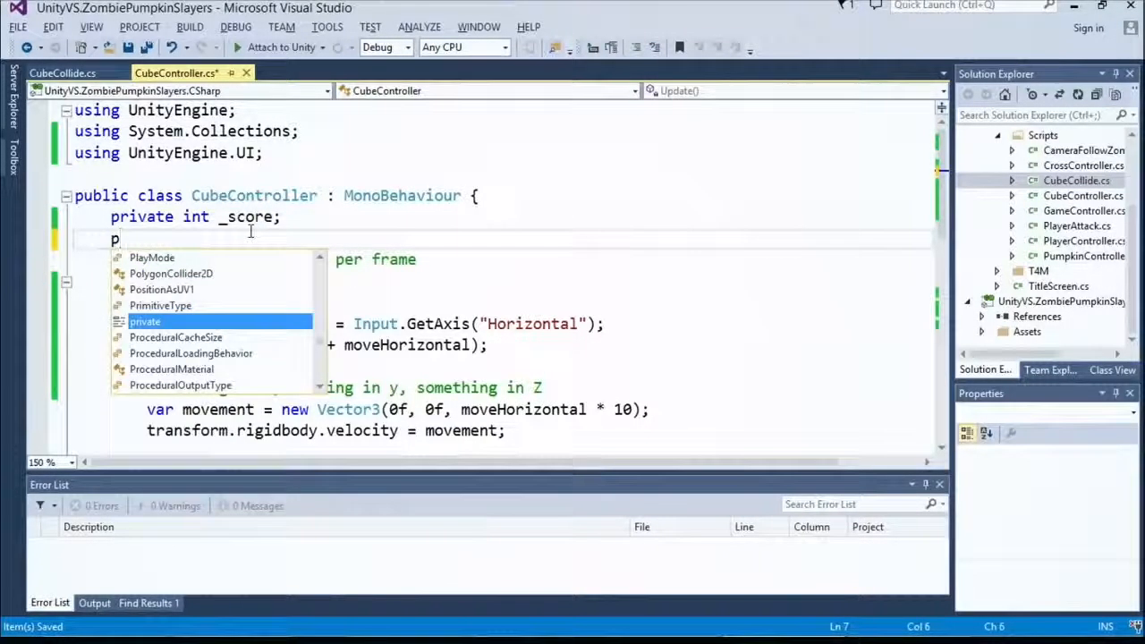
{"action": "key", "text": "enter"}
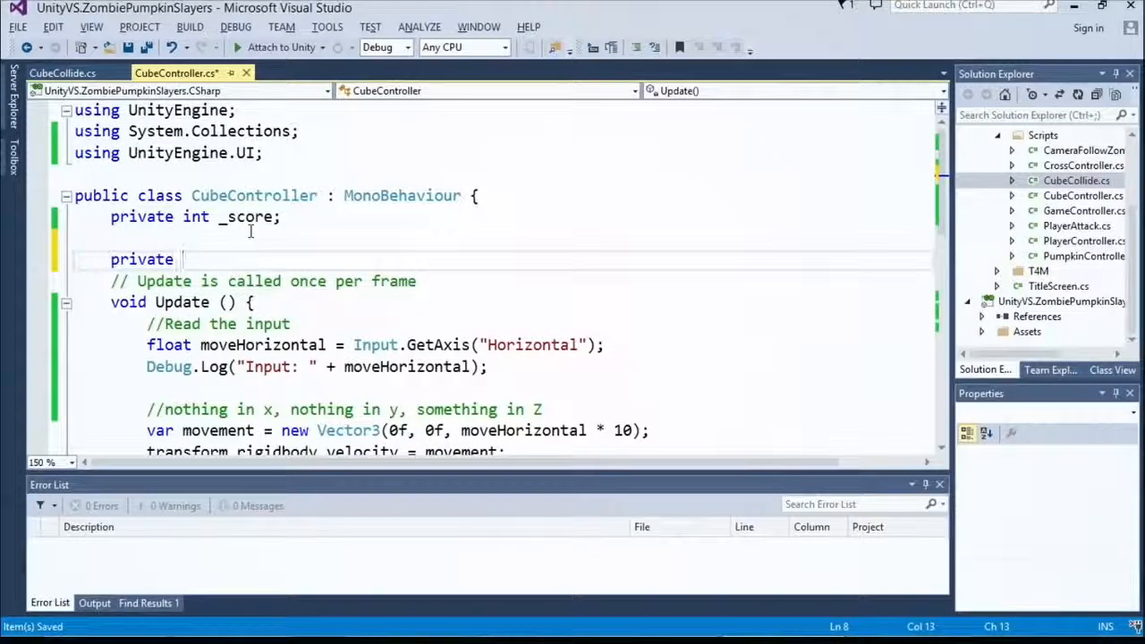
{"action": "type", "text": "Text"}
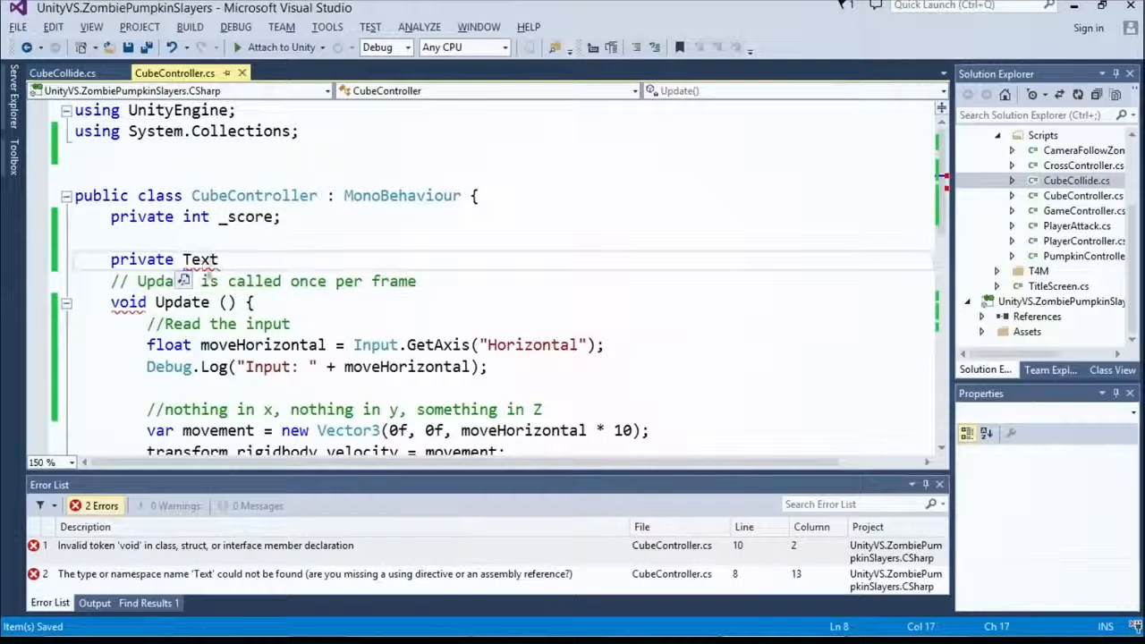
{"action": "right_click", "coordinate": [199, 259]}
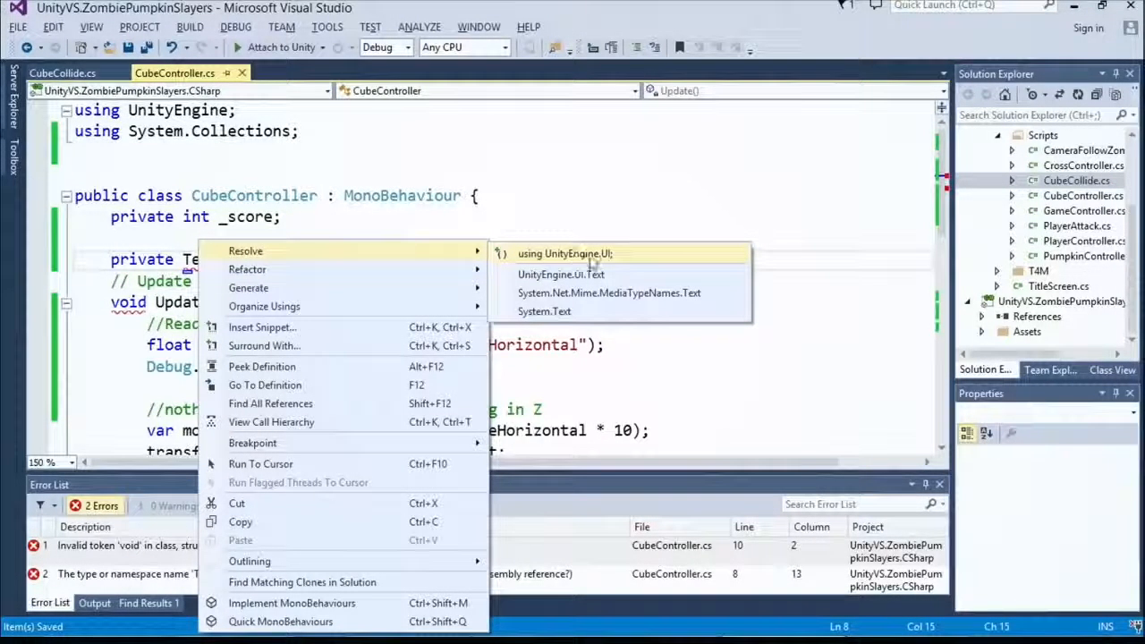
{"action": "left_click", "coordinate": [564, 253]}
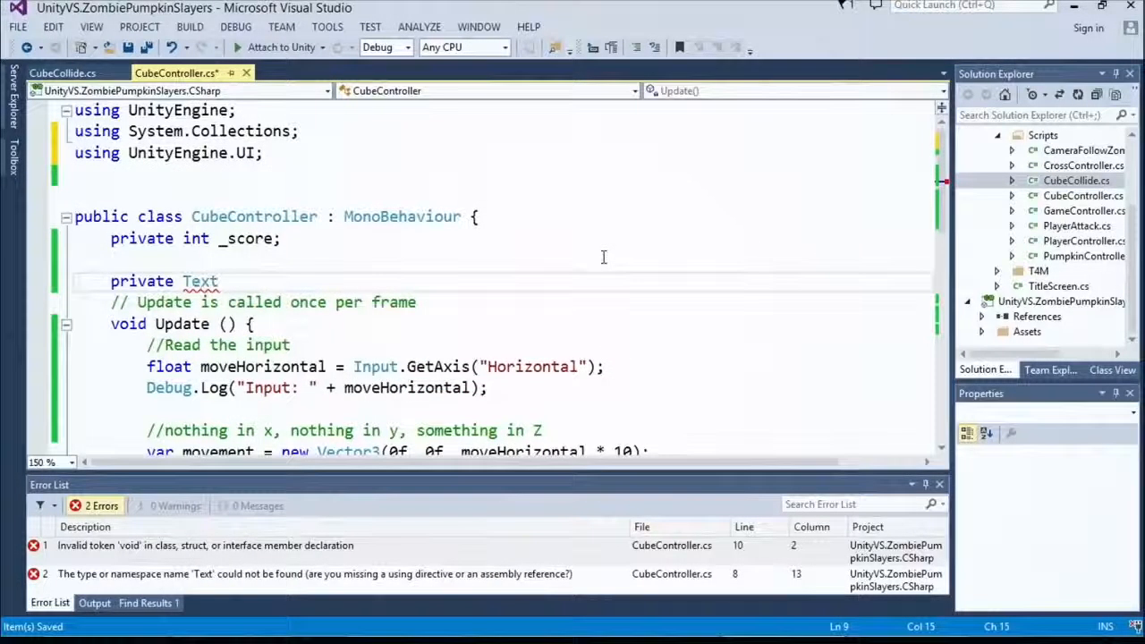
Name the field '_text;' and start typing a '[Se' attribute above it
{"action": "type", "text": "_t"}
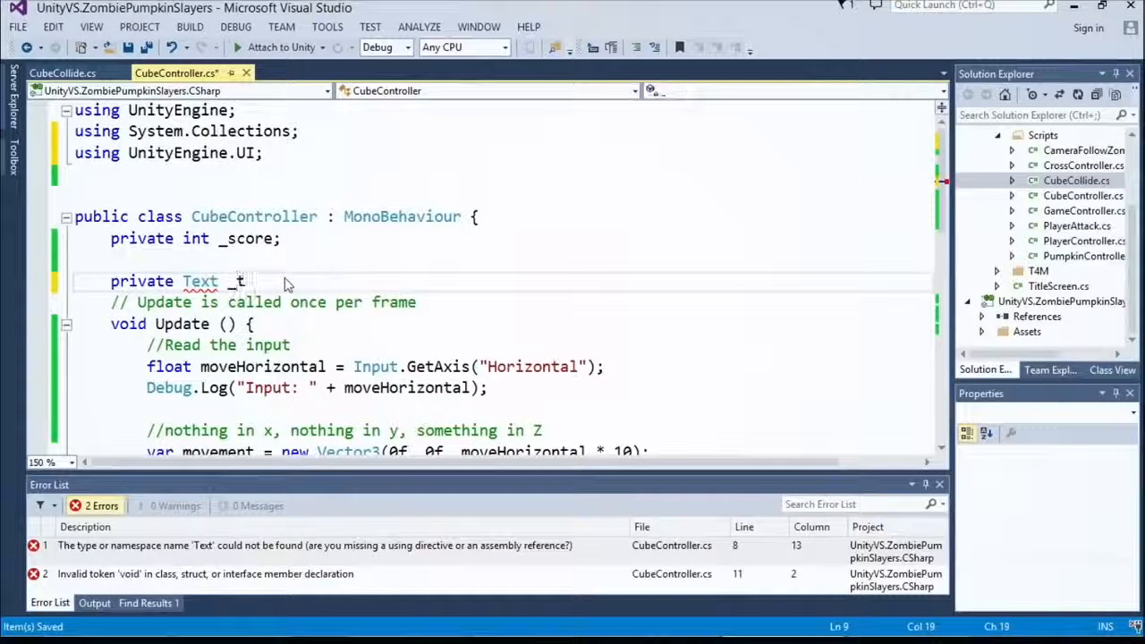
{"action": "type", "text": "ext;"}
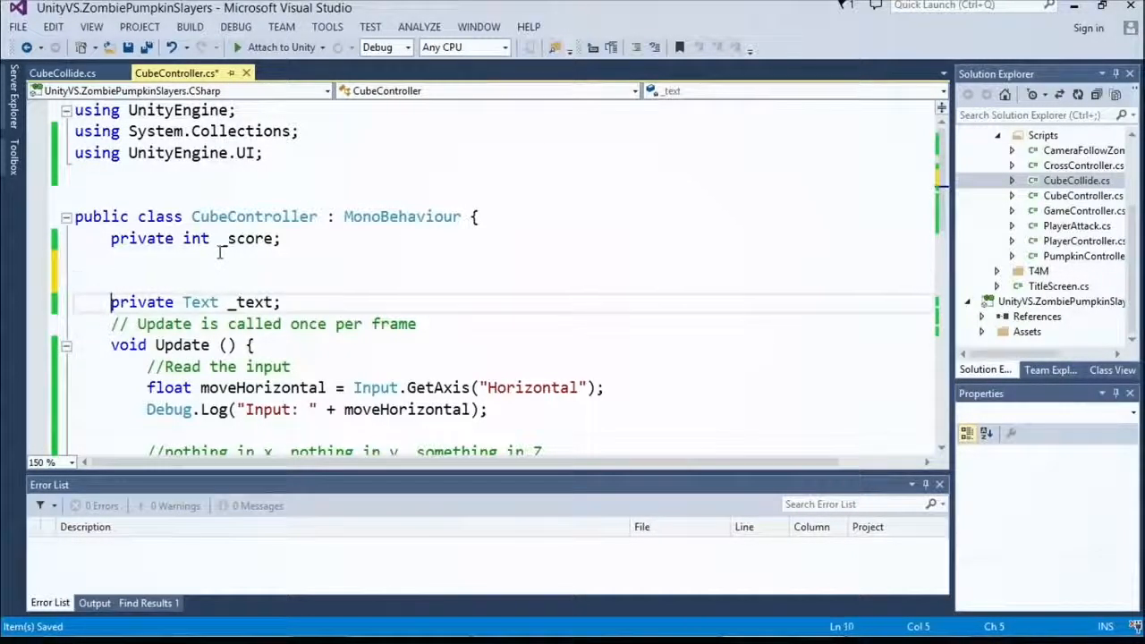
{"action": "double_click", "coordinate": [141, 301]}
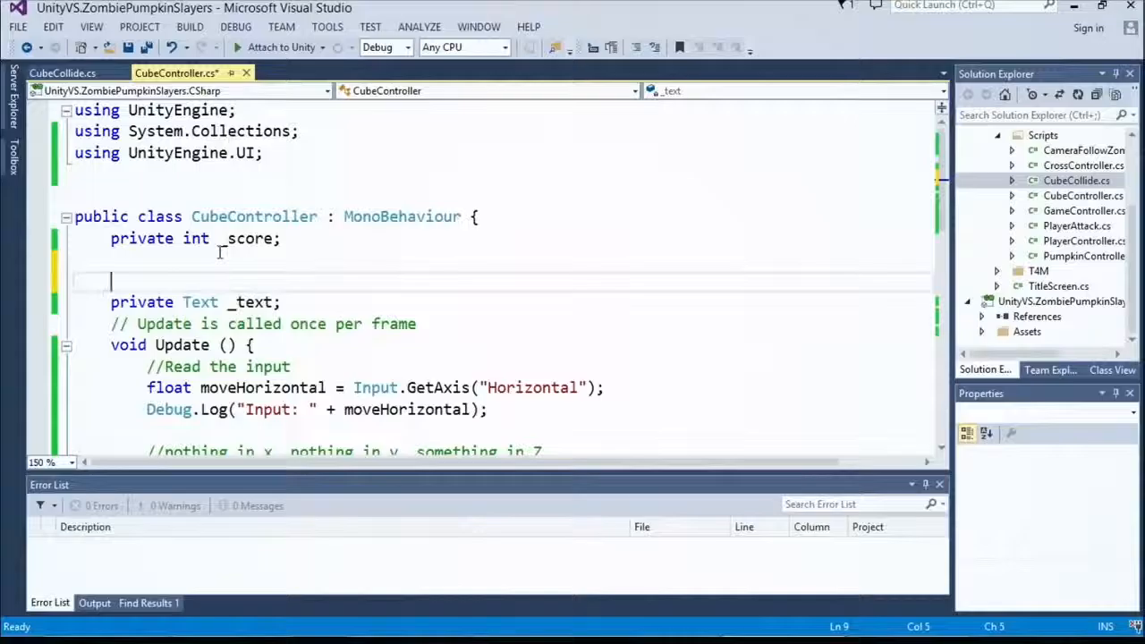
{"action": "type", "text": "[Se"}
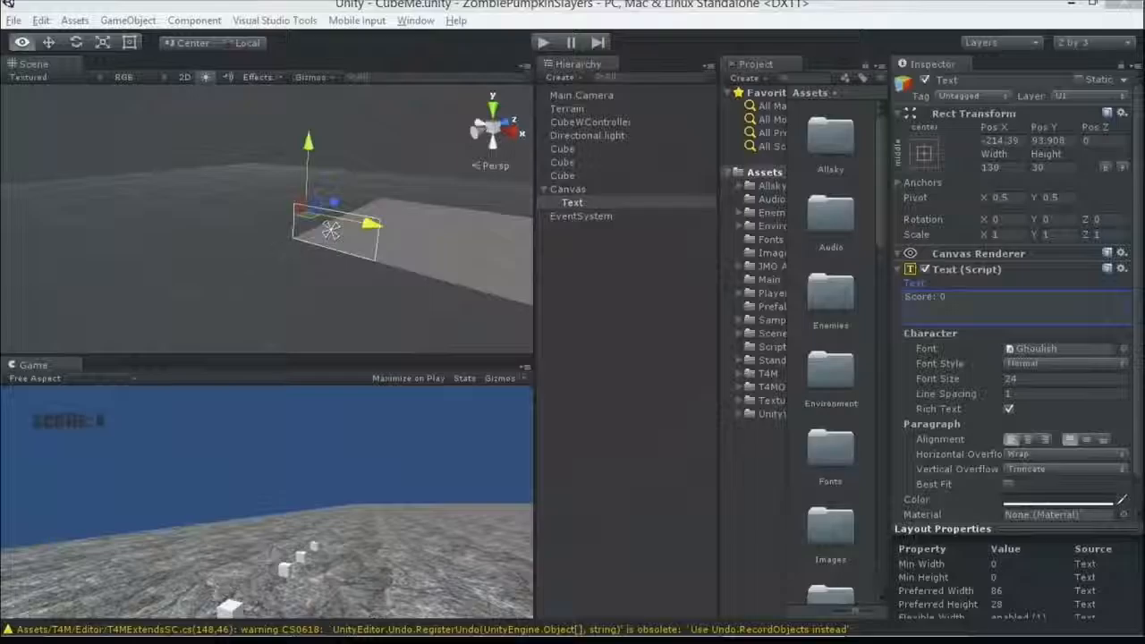
Select CubeWController and click the Cube Controller component's Text reference slot
{"action": "left_click", "coordinate": [590, 122]}
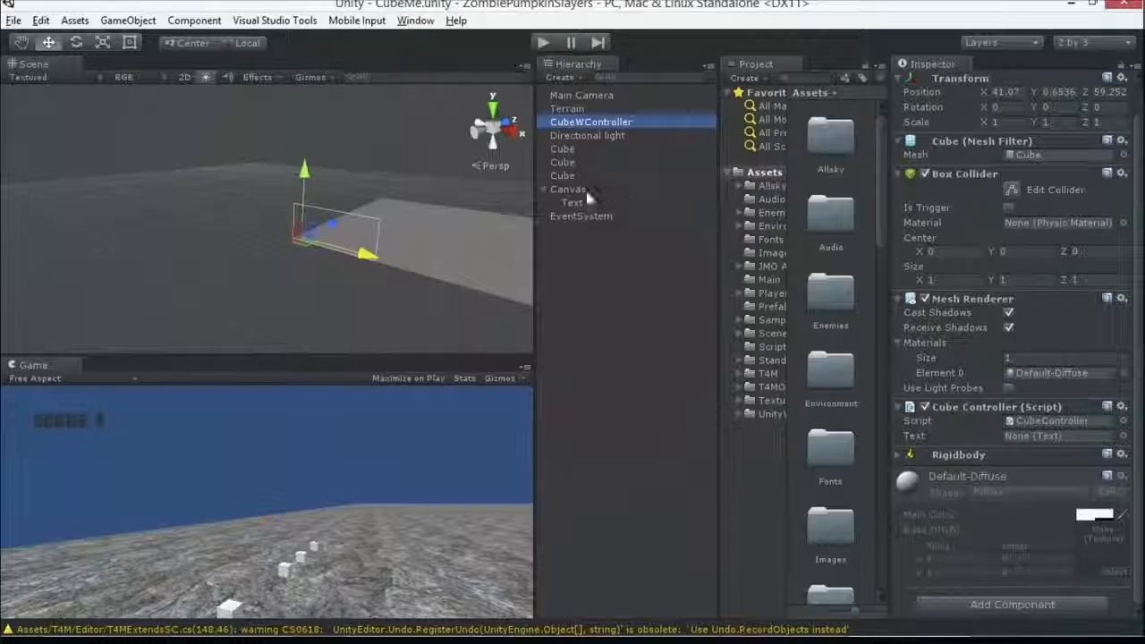
{"action": "left_click", "coordinate": [1059, 436]}
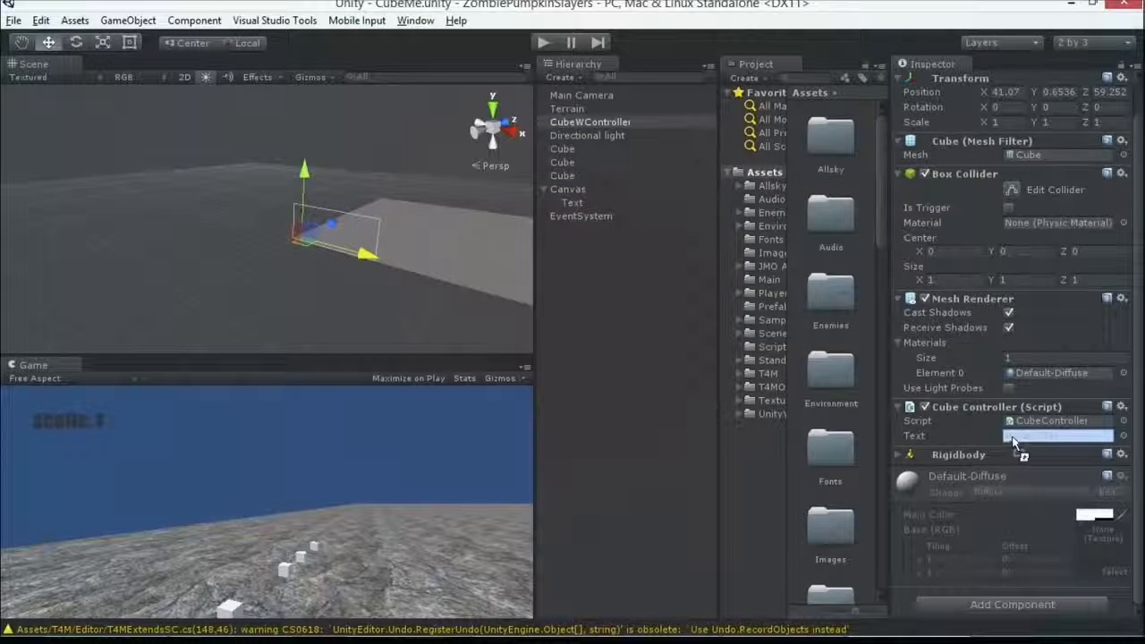
{"action": "left_click", "coordinate": [1059, 436]}
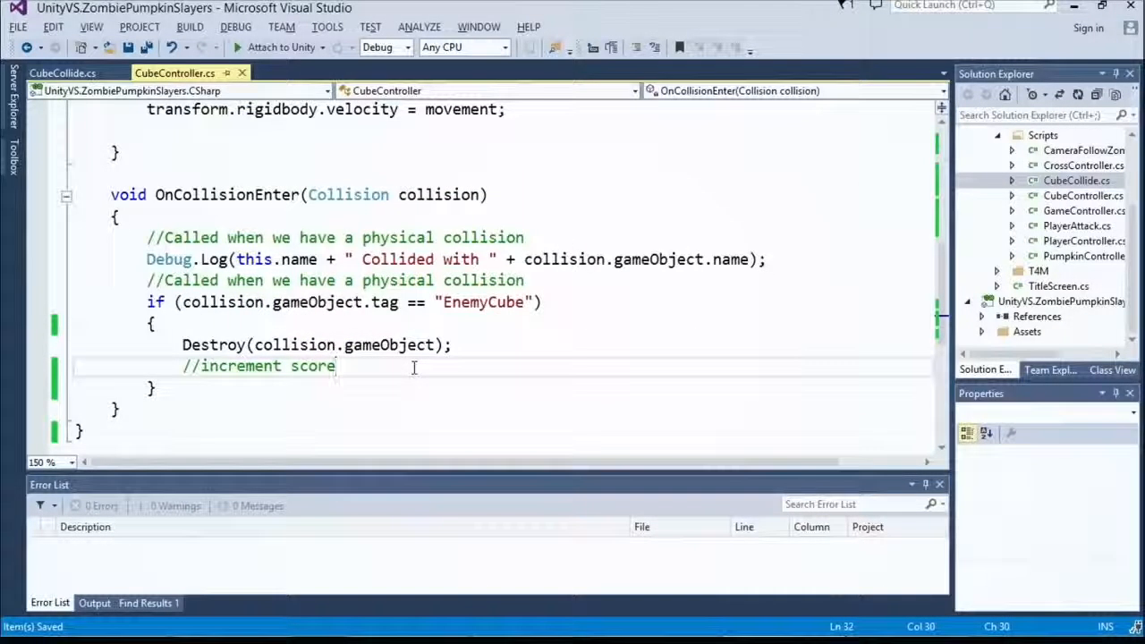
Type '_text.text = "Score: " +' under the increment-score comment
{"action": "type", "text": "_text"}
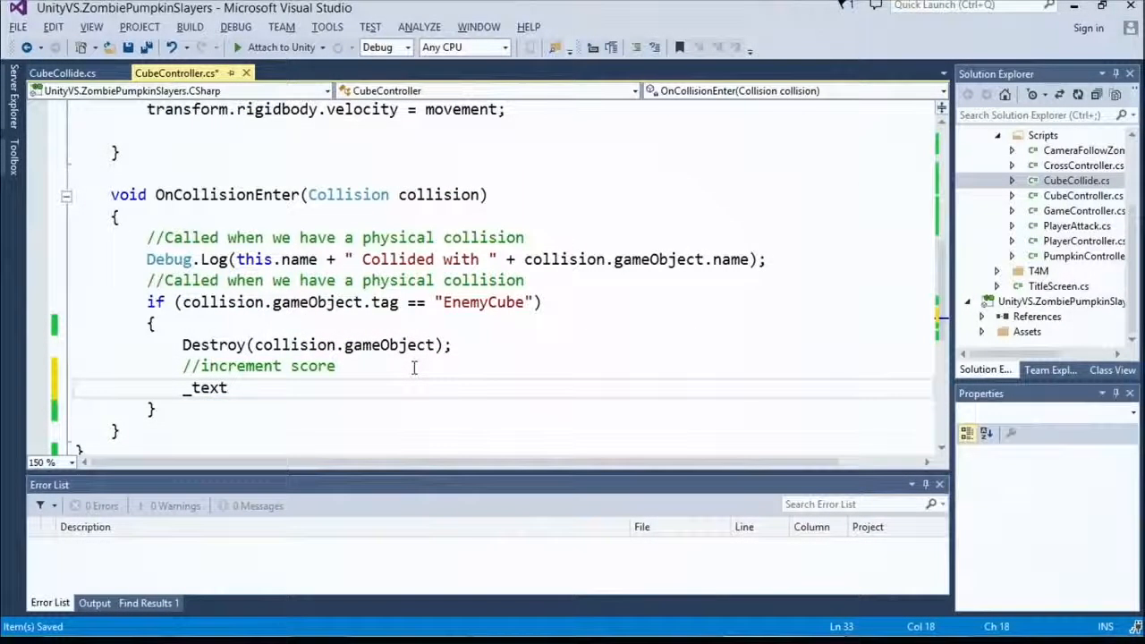
{"action": "type", "text": ".text"}
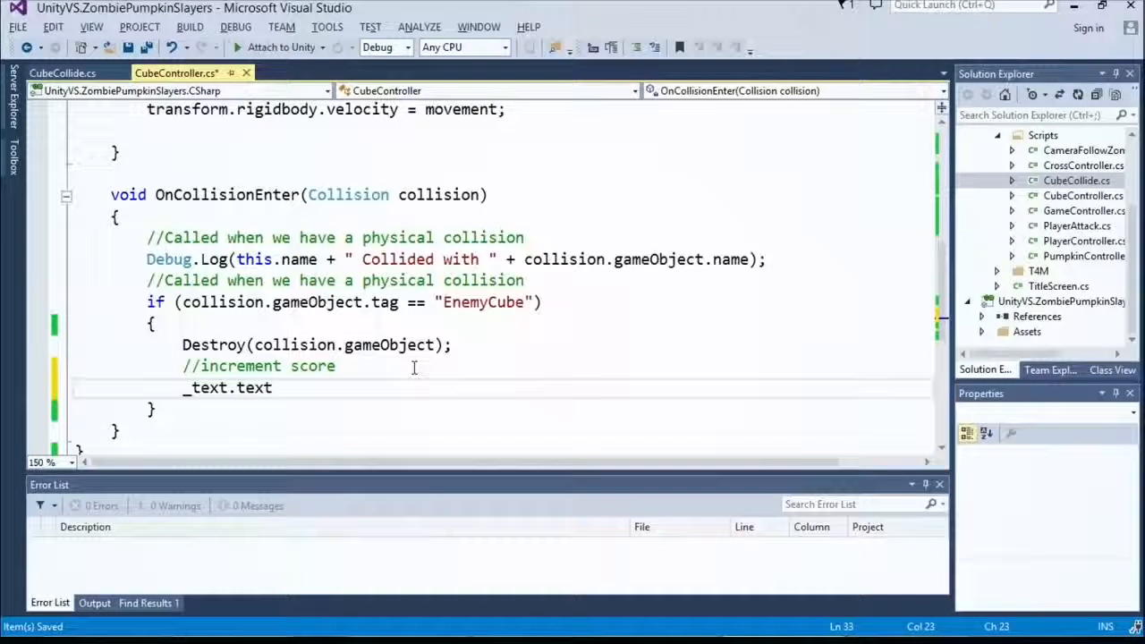
{"action": "type", "text": "="}
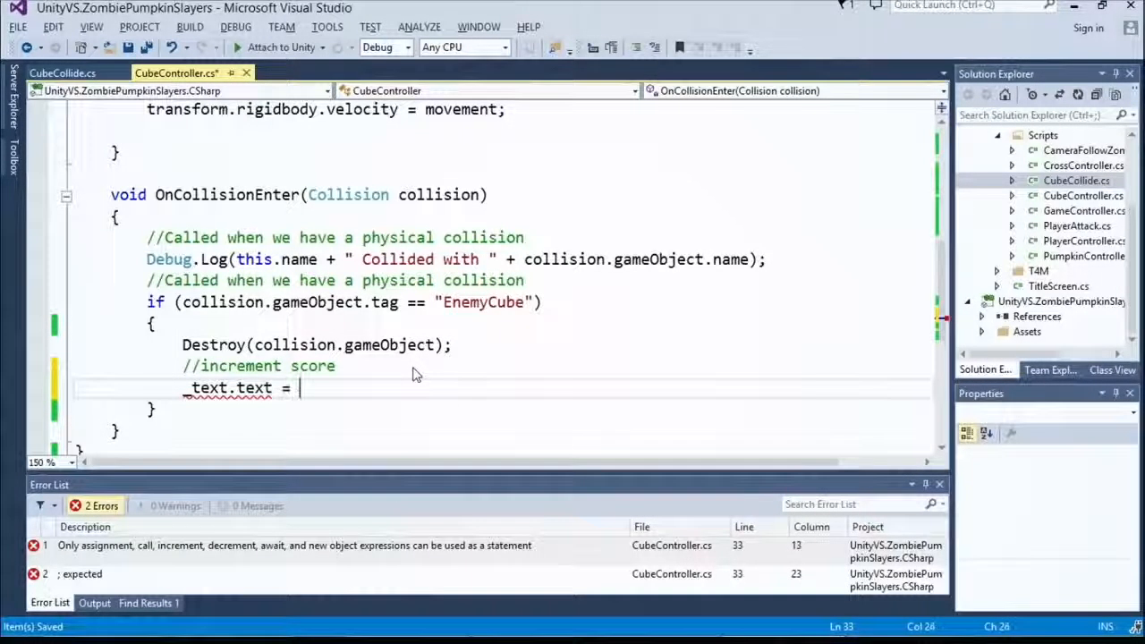
{"action": "type", "text": "\"Score: \""}
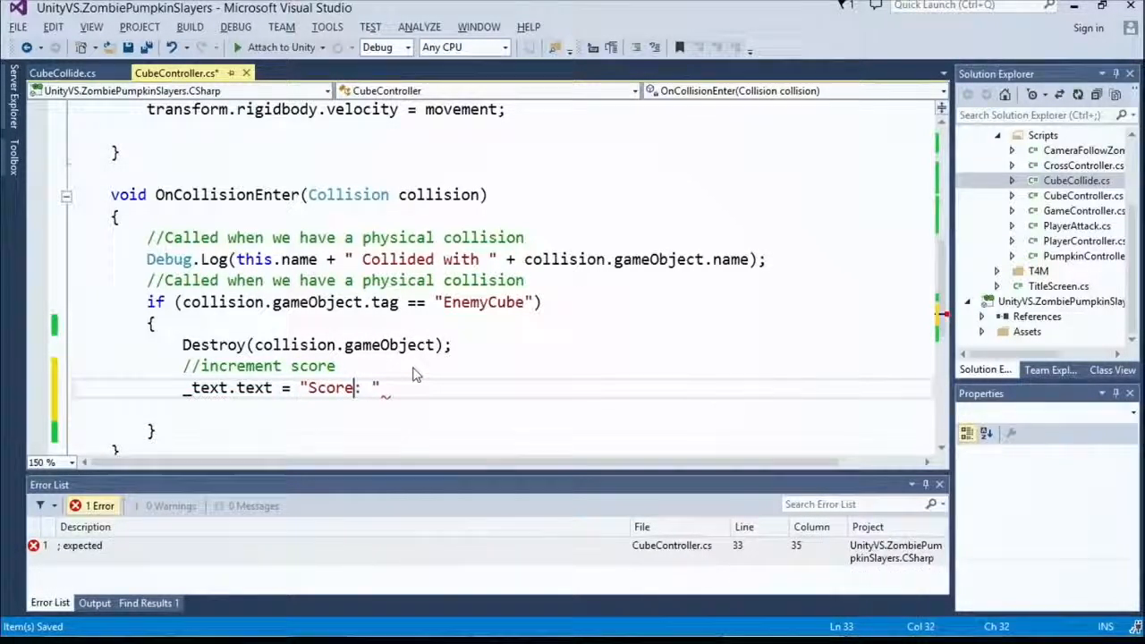
{"action": "type", "text": "+"}
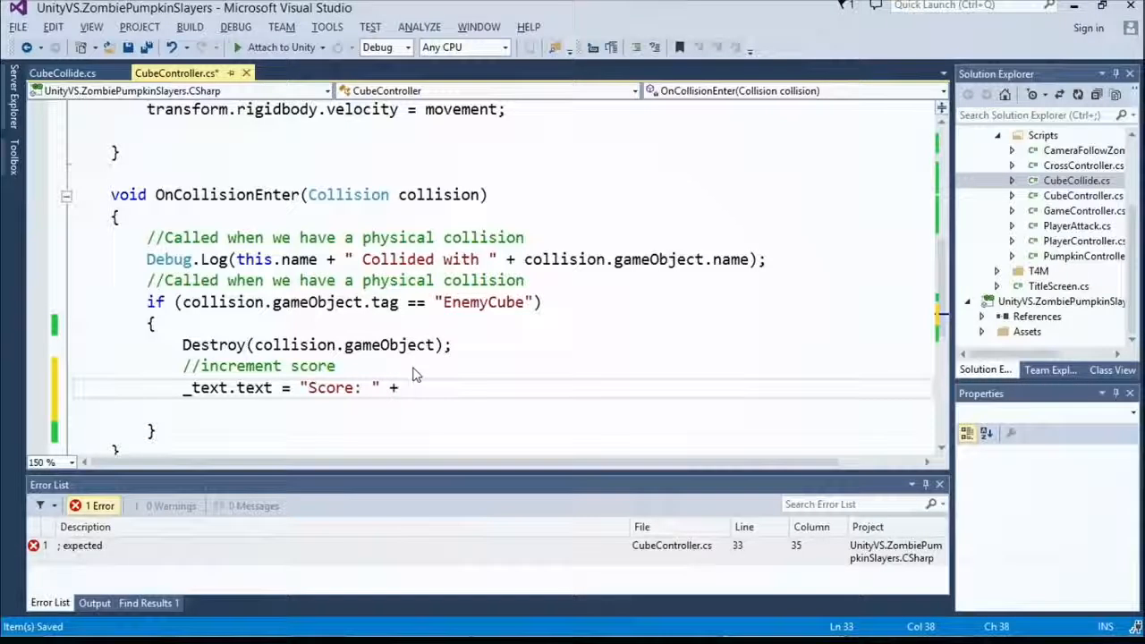